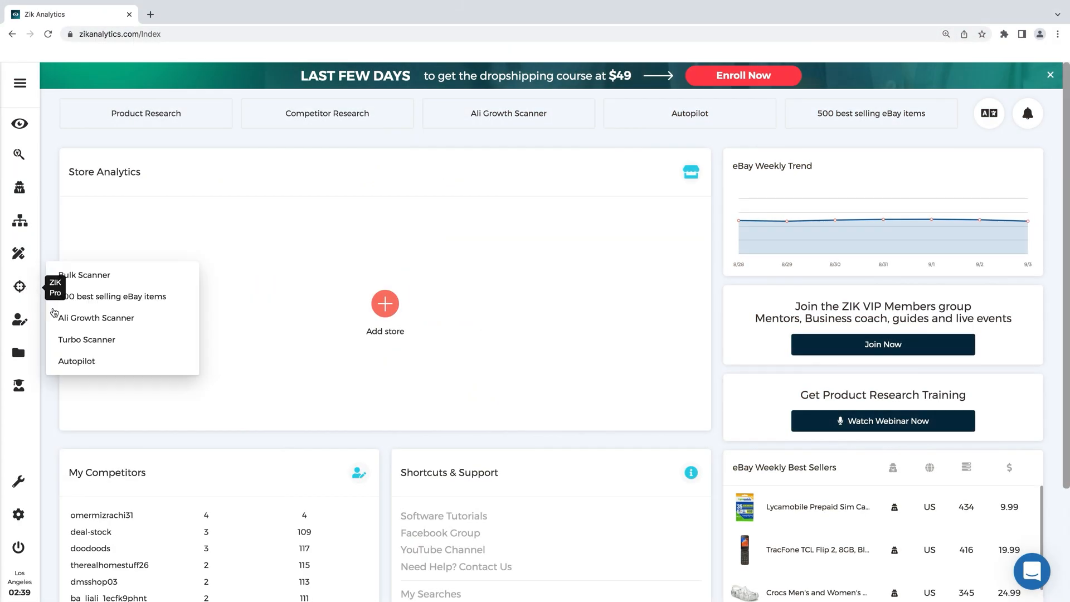
Start a new Autopilot scan, reaching the Choose your filters dialog
left_click(75, 360)
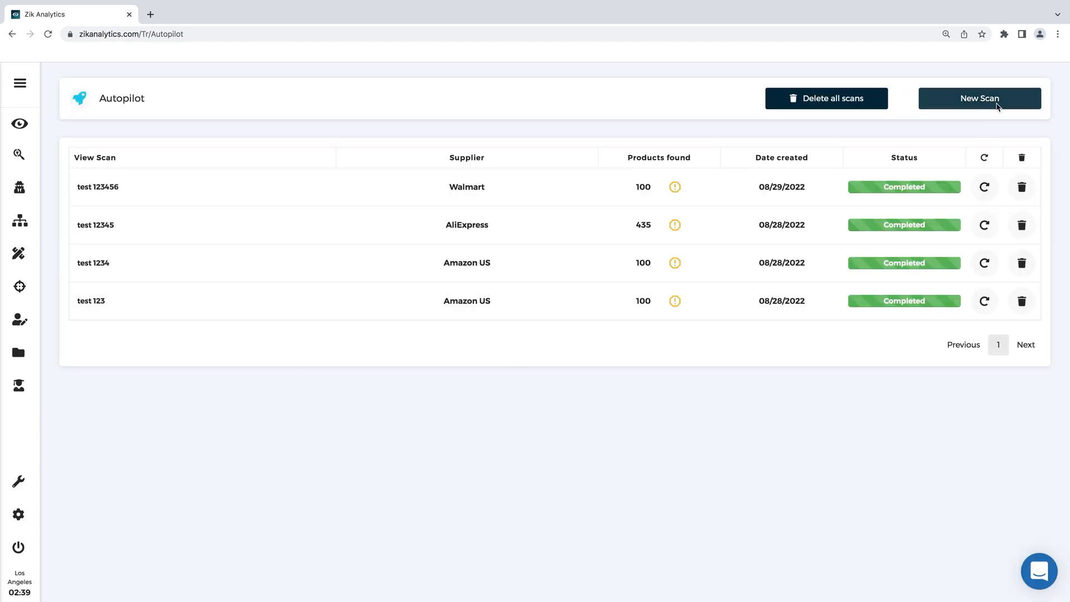
left_click(979, 98)
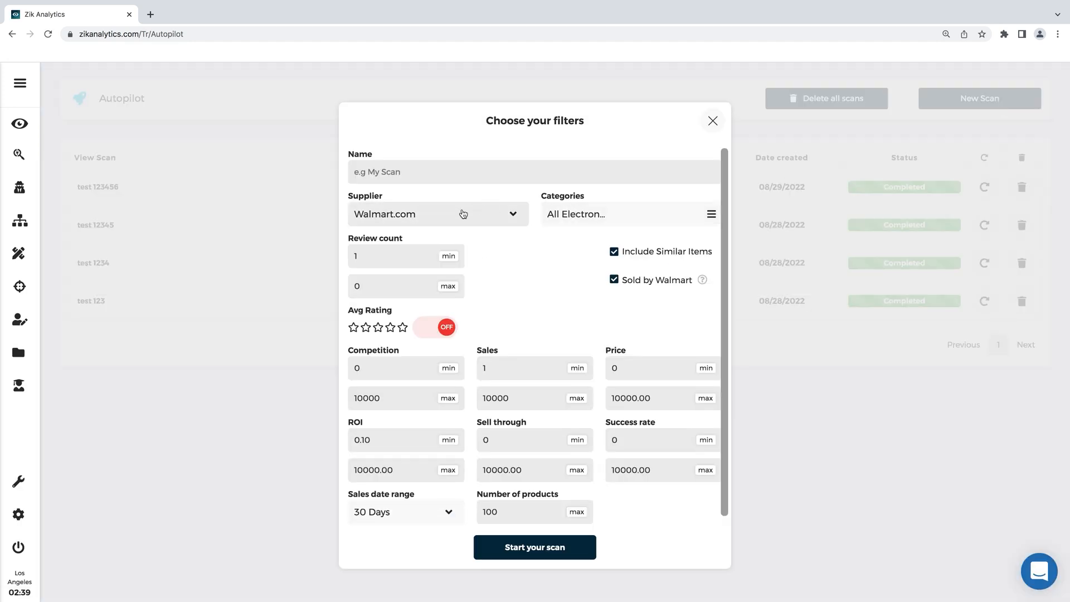
Set the supplier to Amazon.com and restrict results to Only Prime items
left_click(437, 213)
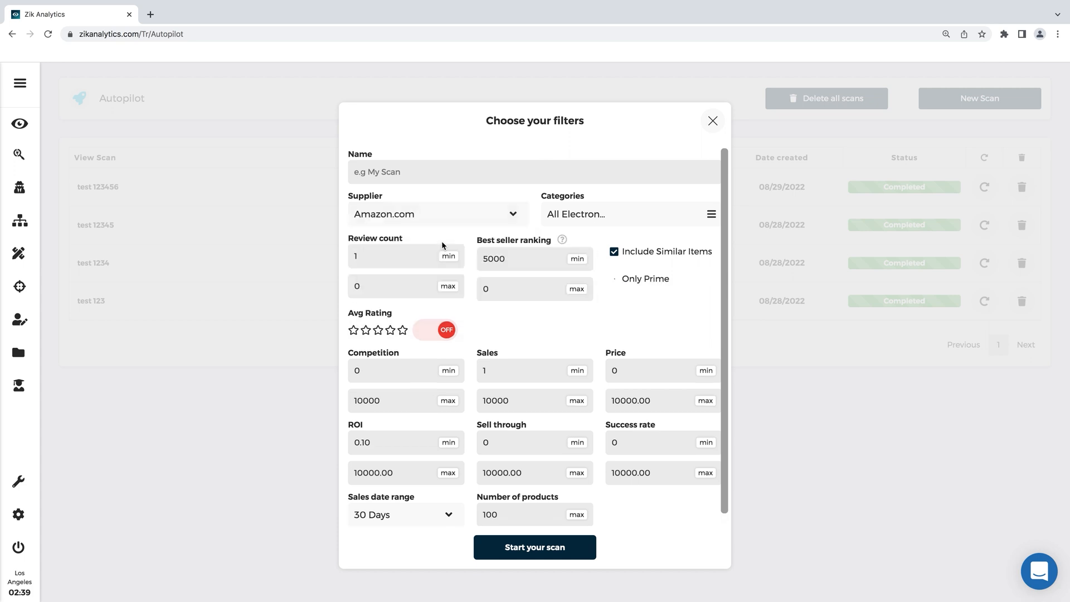
left_click(613, 279)
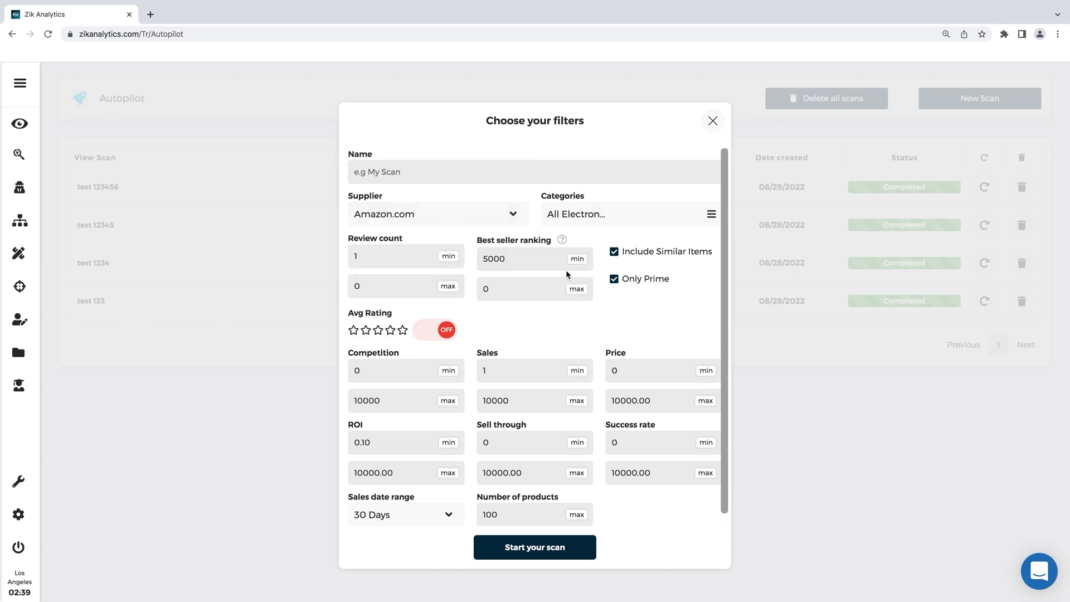
scroll("down", 3)
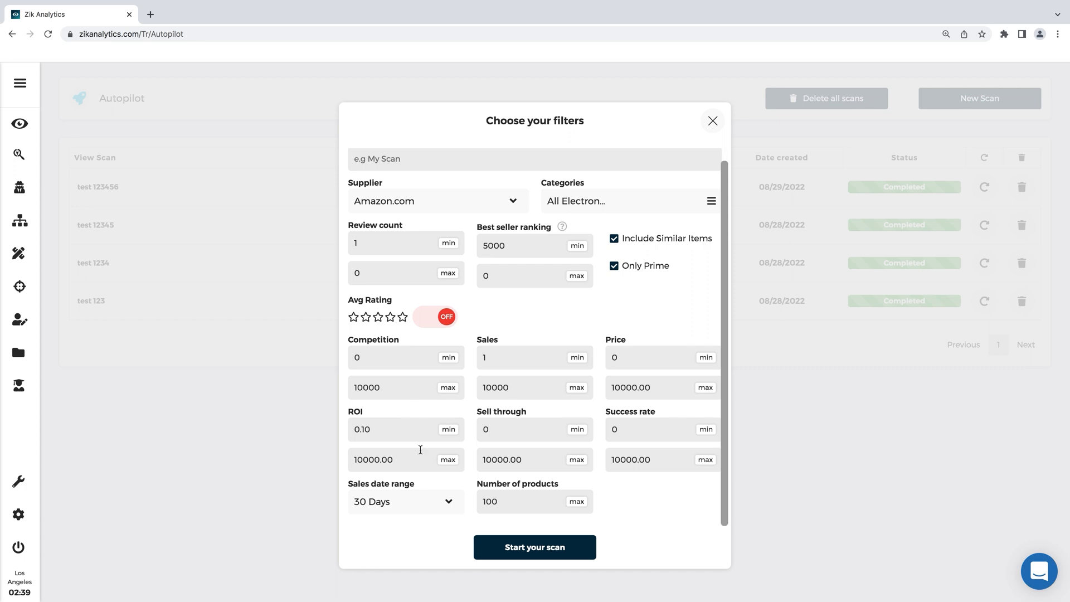
mouse_move(505, 459)
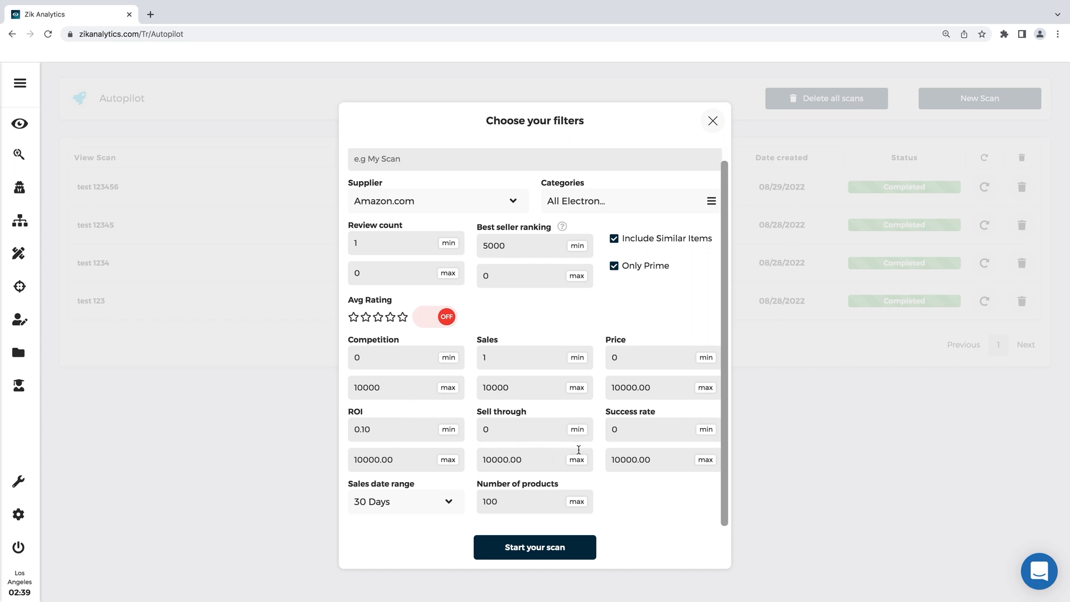
mouse_move(517, 361)
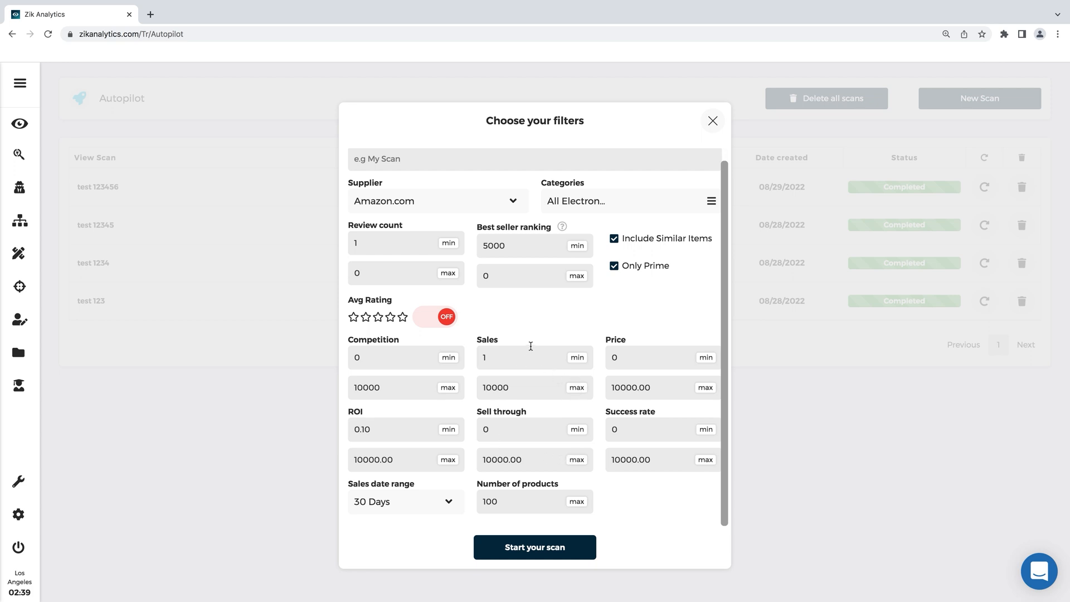
scroll("up", 3)
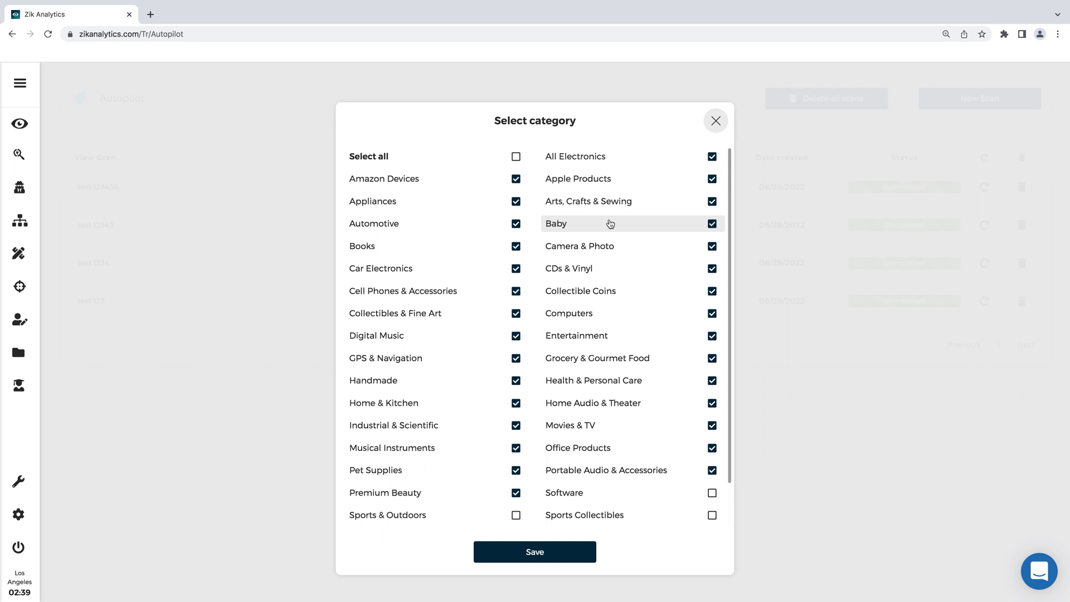
mouse_move(529, 228)
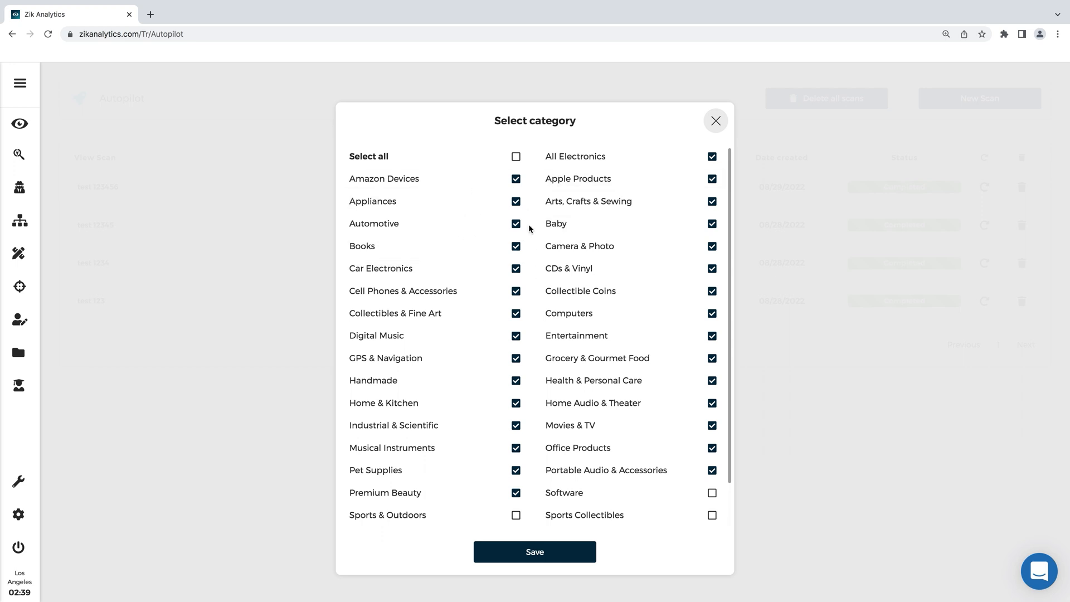
Exclude Amazon Devices, Books, CDs & Vinyl and Apple Products; include Sports & Outdoors, Software and Sports Collectibles
left_click(516, 179)
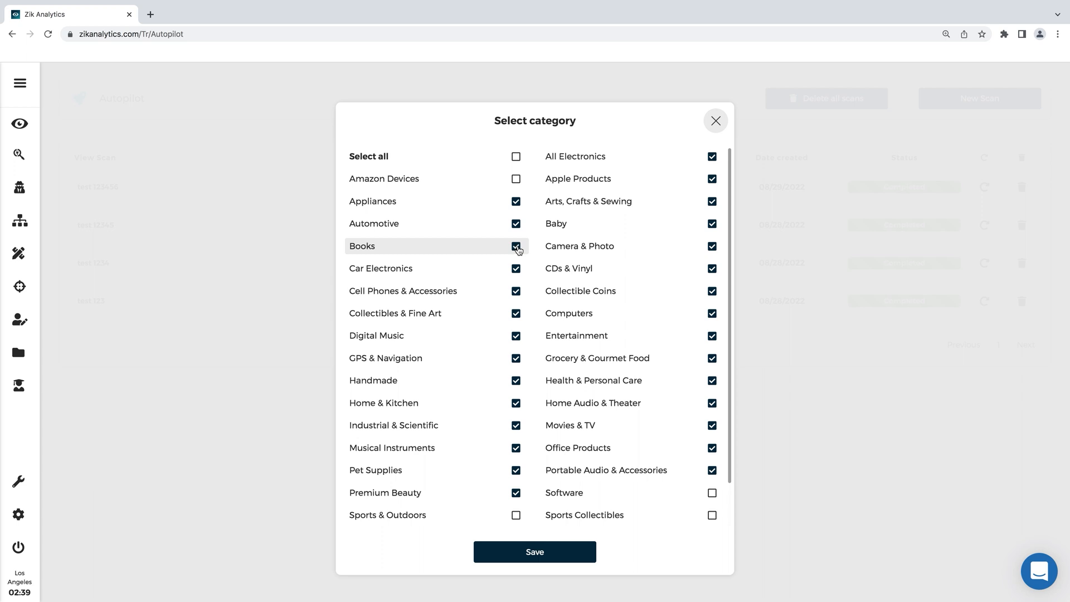
left_click(516, 245)
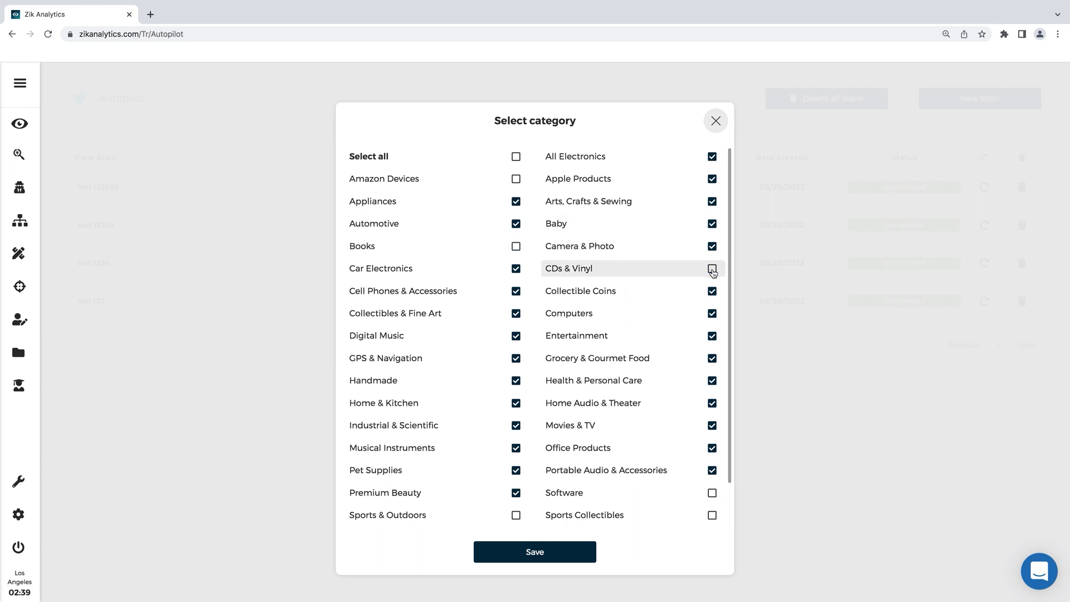
left_click(712, 268)
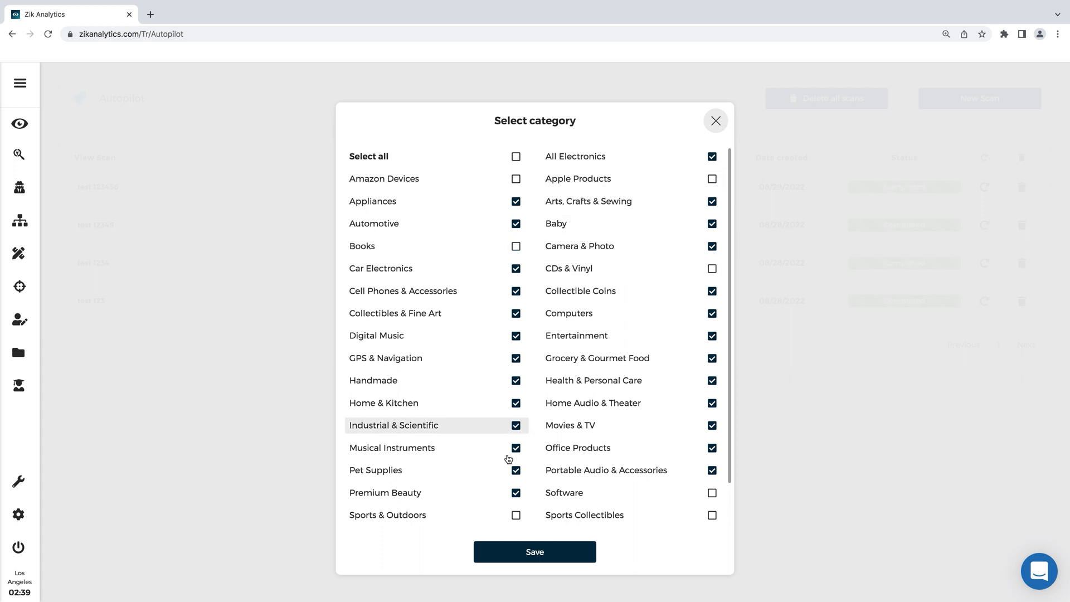
left_click(516, 514)
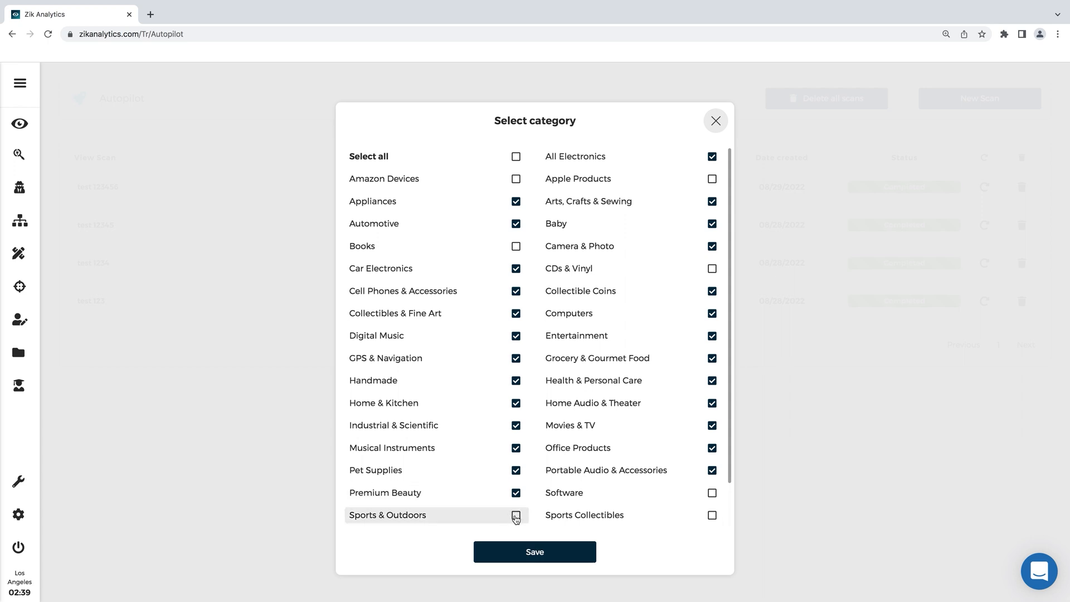
left_click(515, 514)
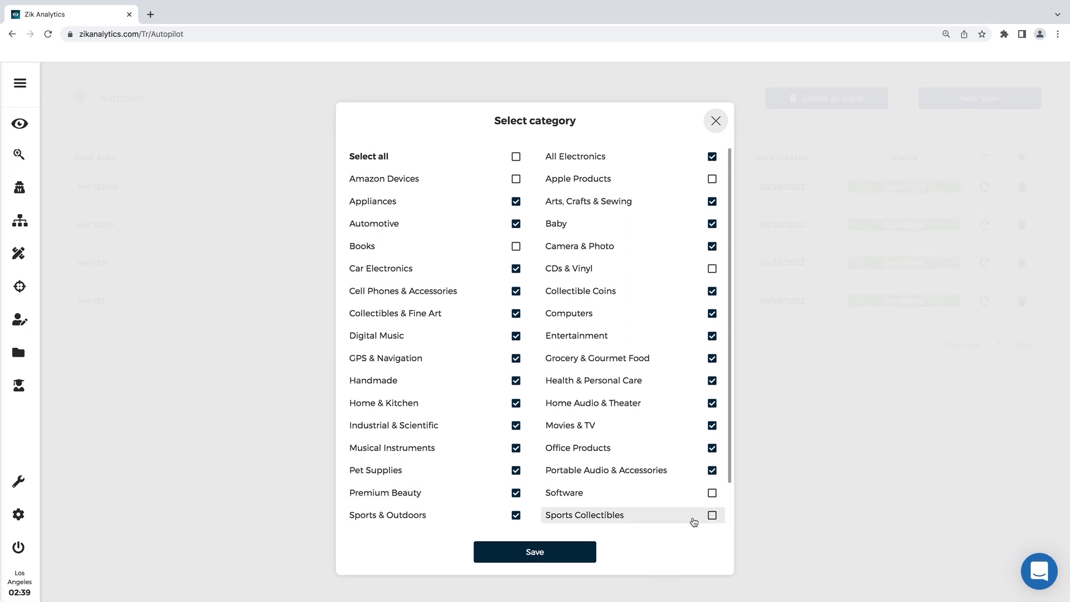
left_click(711, 514)
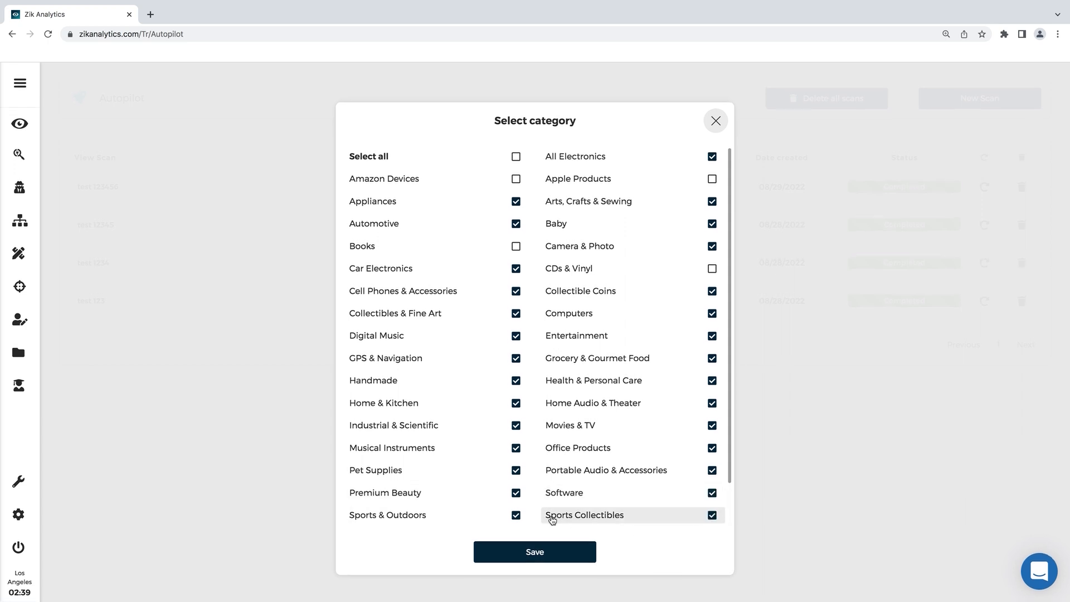
left_click(534, 551)
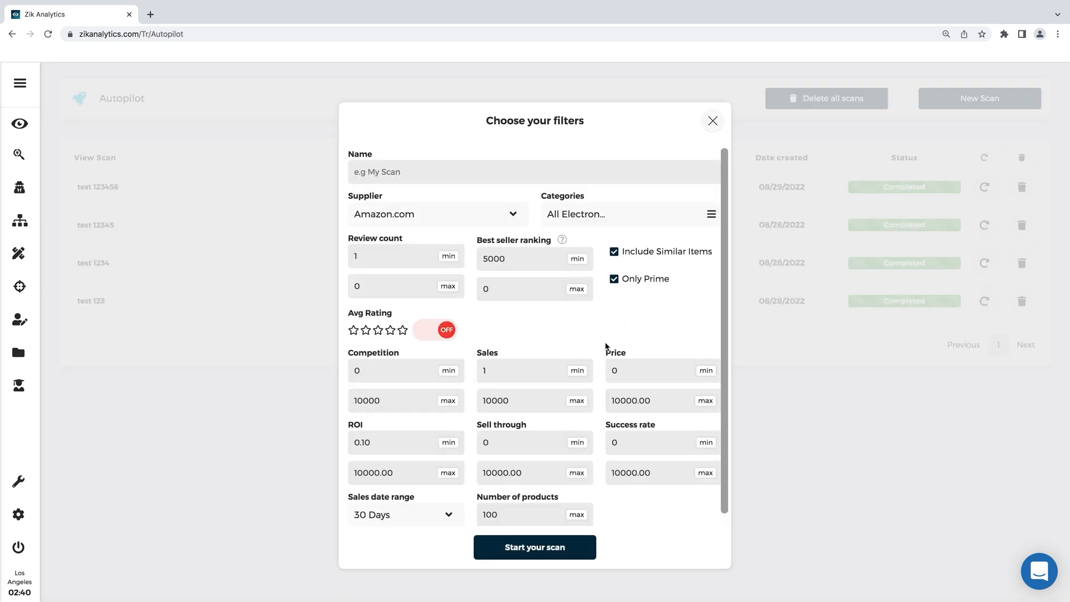
mouse_move(590, 308)
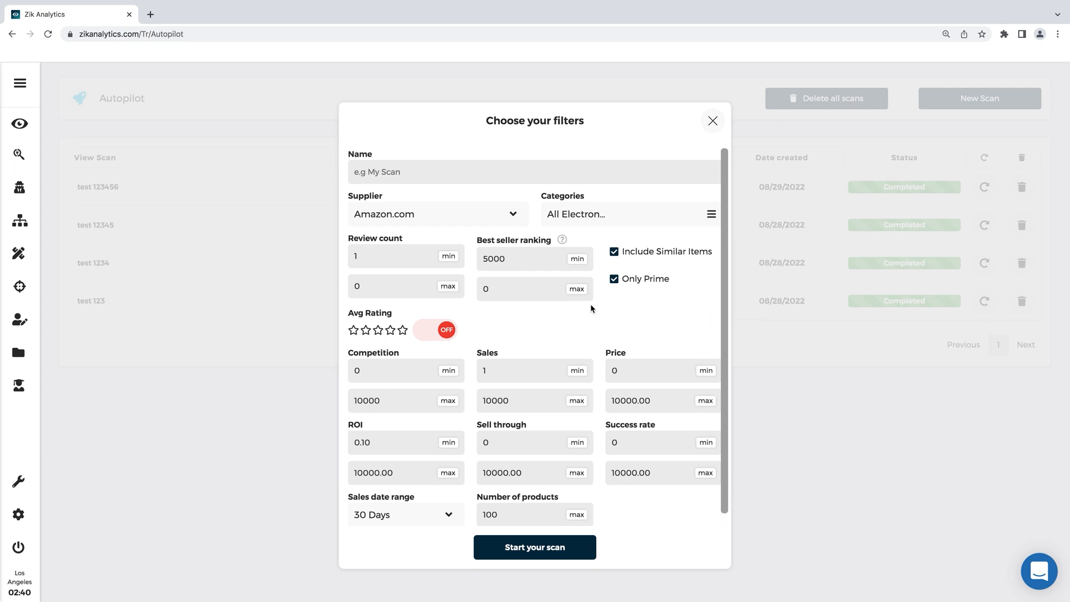
mouse_move(474, 339)
type("100")
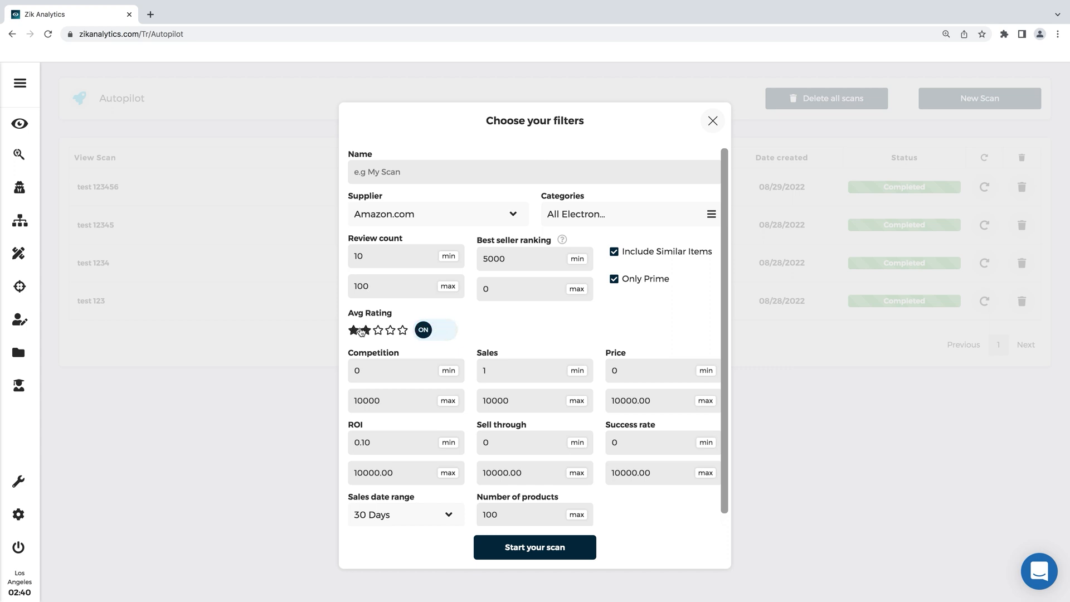
Require a 3-star average rating, clear the best-seller ranking range and untick Include Similar Items
left_click(378, 330)
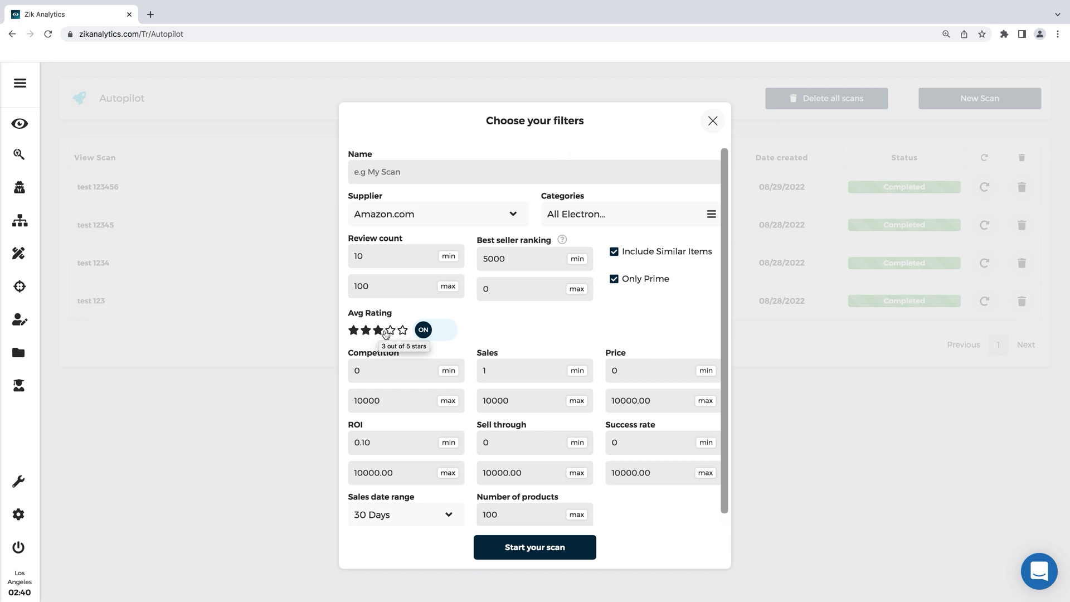
mouse_move(379, 331)
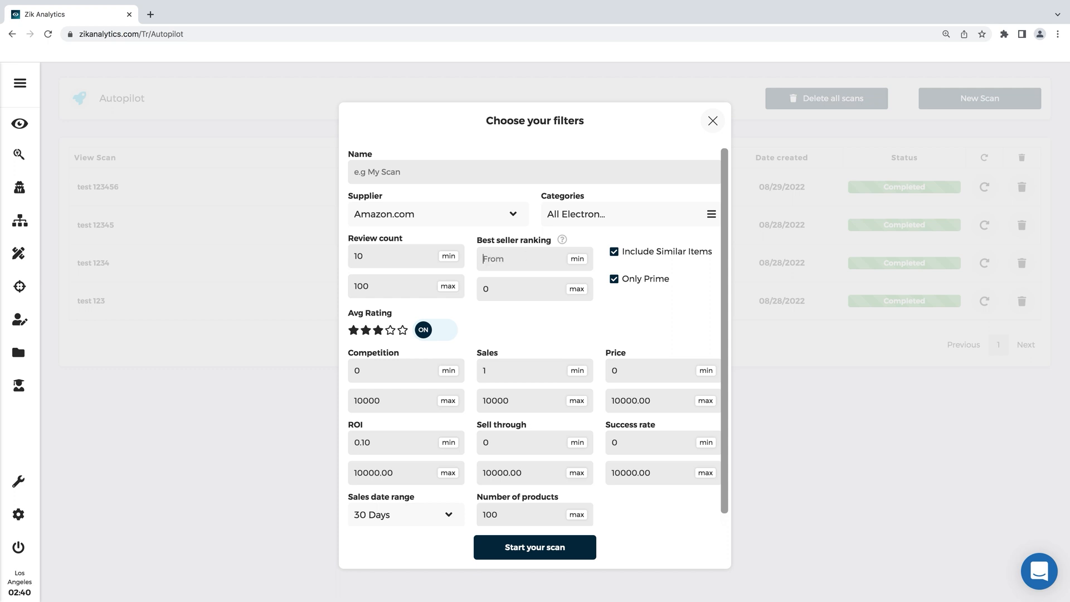
left_click(525, 288)
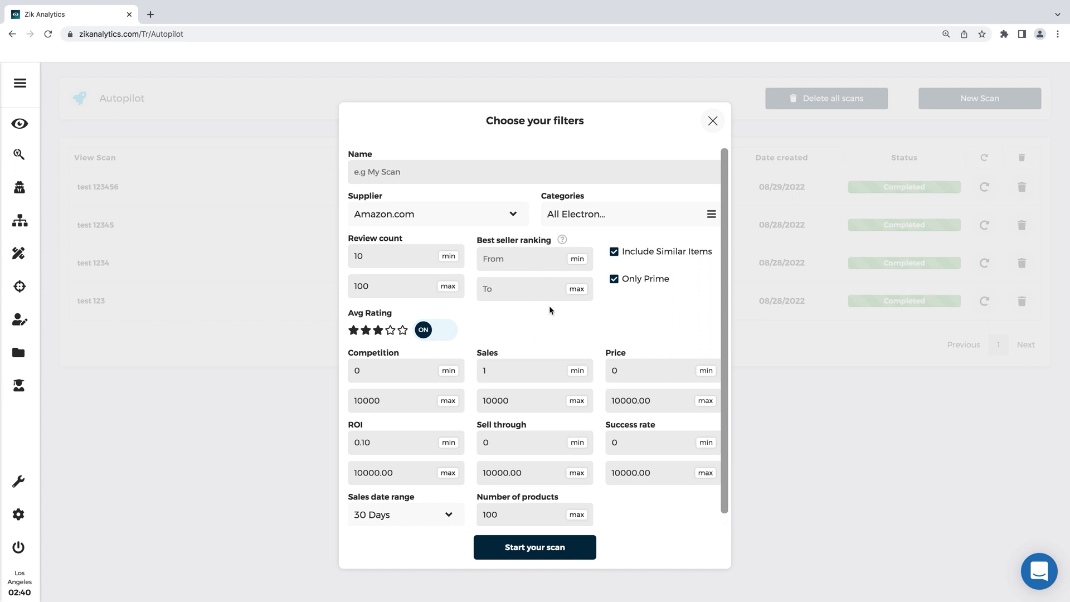
mouse_move(615, 304)
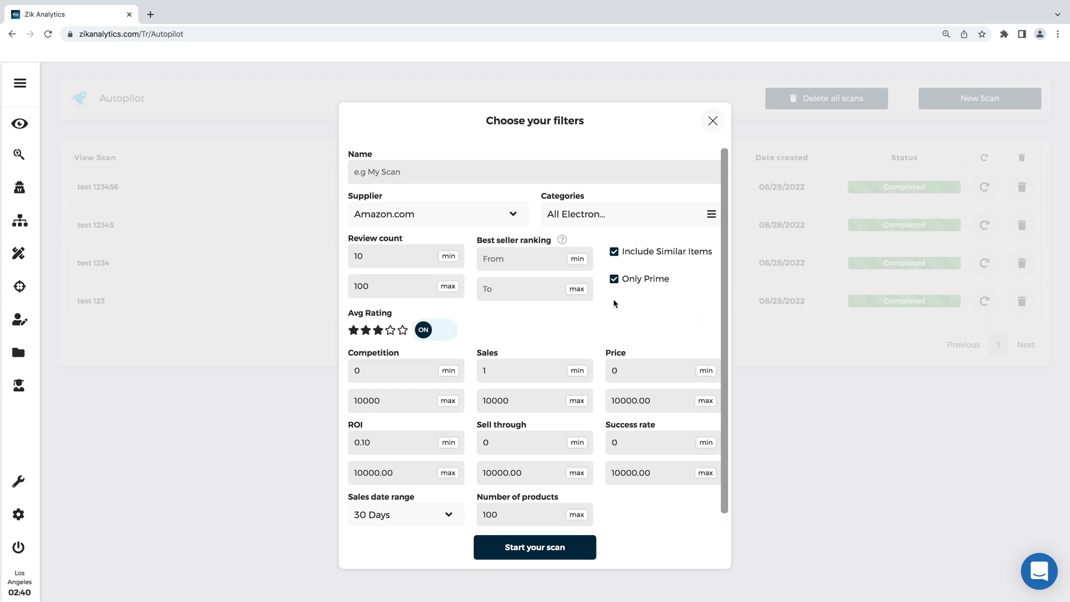
mouse_move(654, 241)
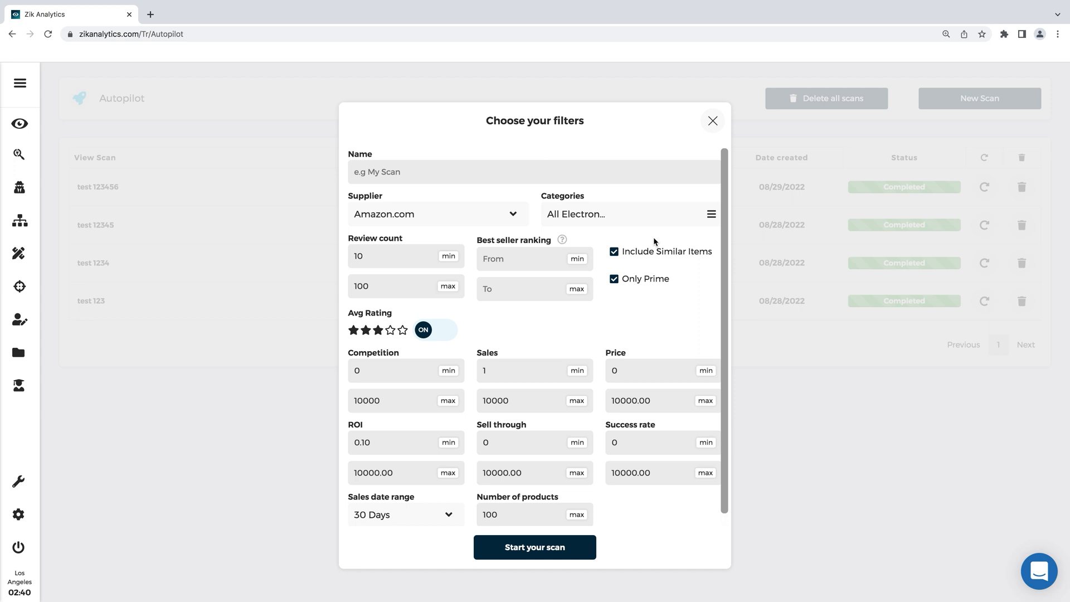
left_click(613, 251)
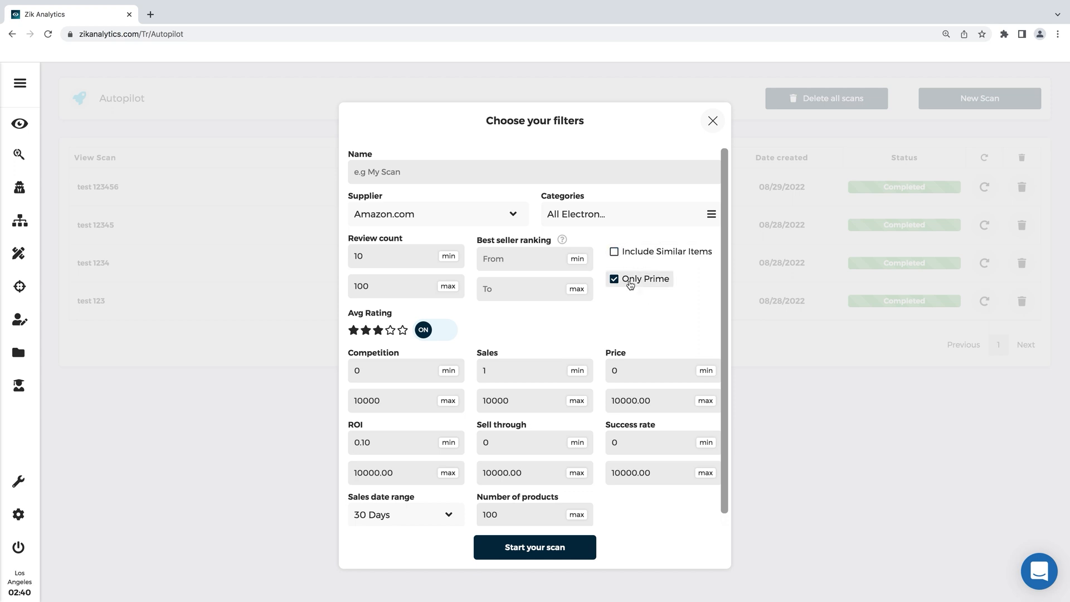
mouse_move(642, 279)
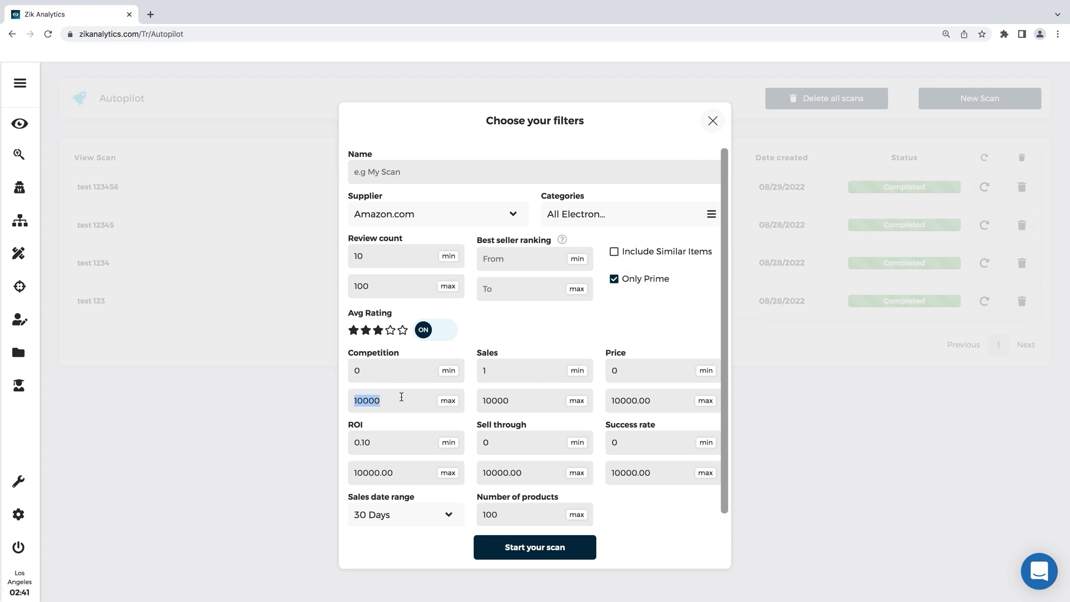
Cap competition at 10, set a 14-day sales date range and price maximum 15
type("10")
left_click(534, 370)
type("4")
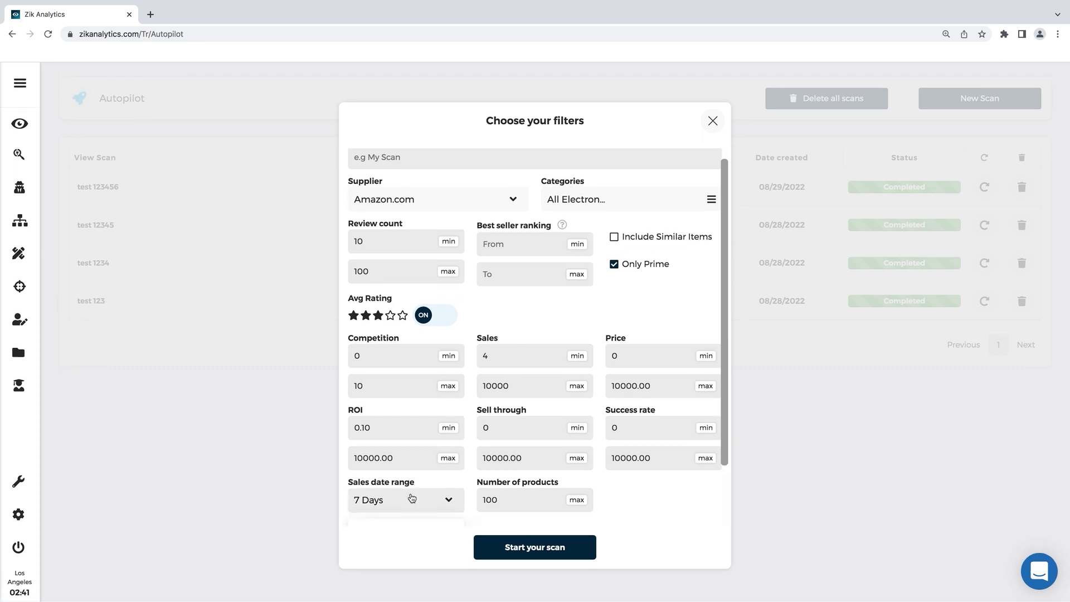
left_click(405, 500)
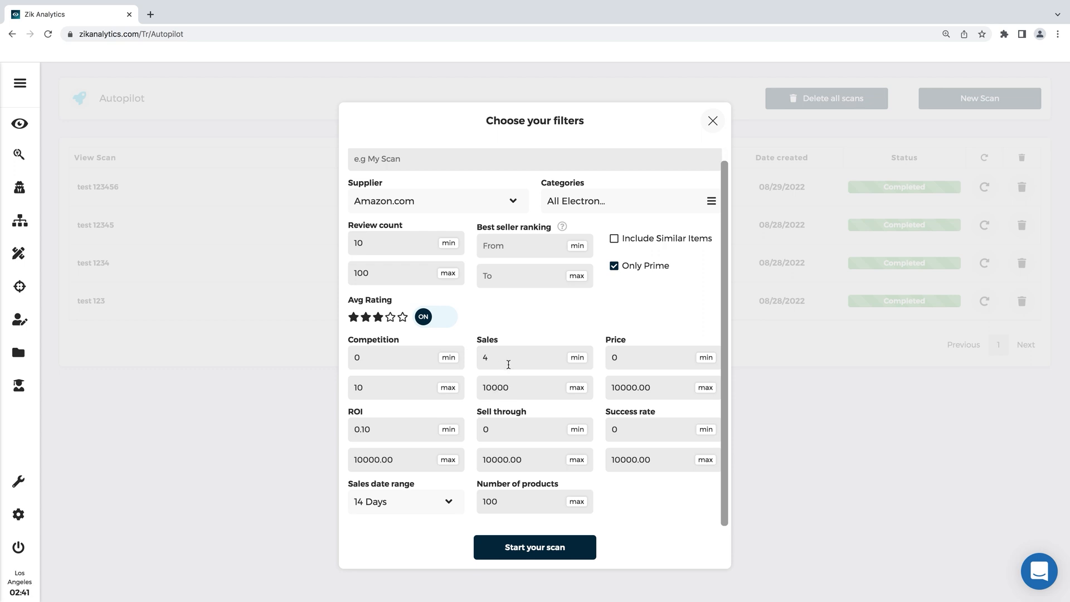
mouse_move(572, 391)
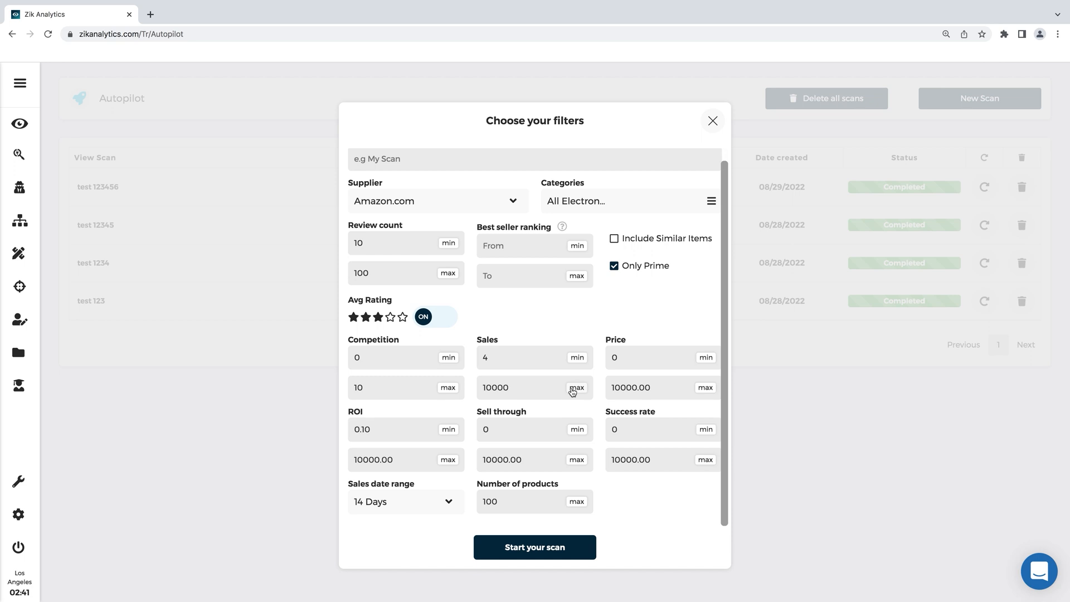
mouse_move(583, 377)
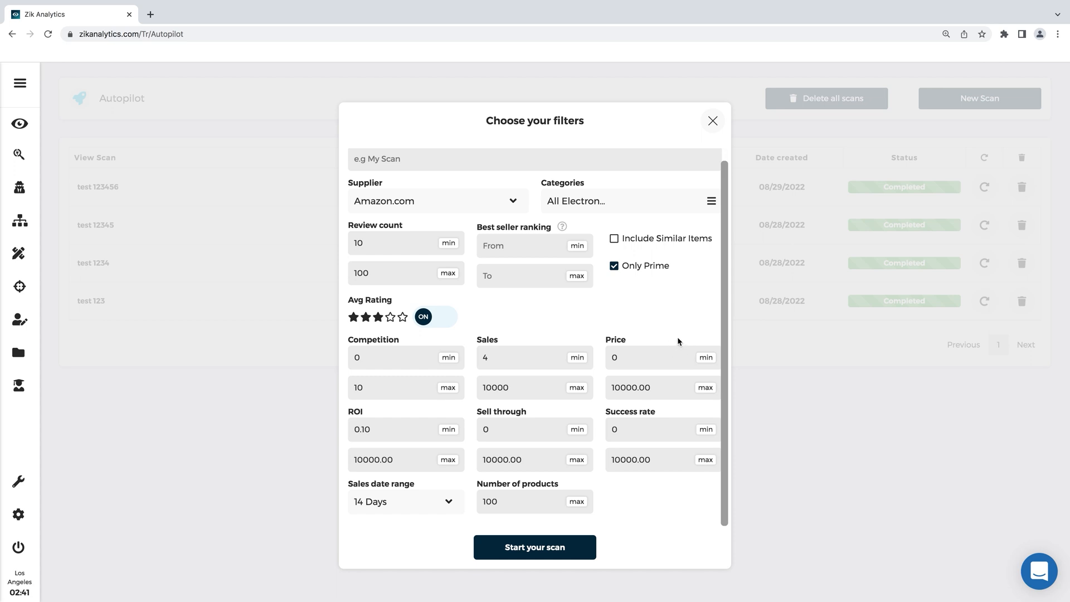
mouse_move(667, 349)
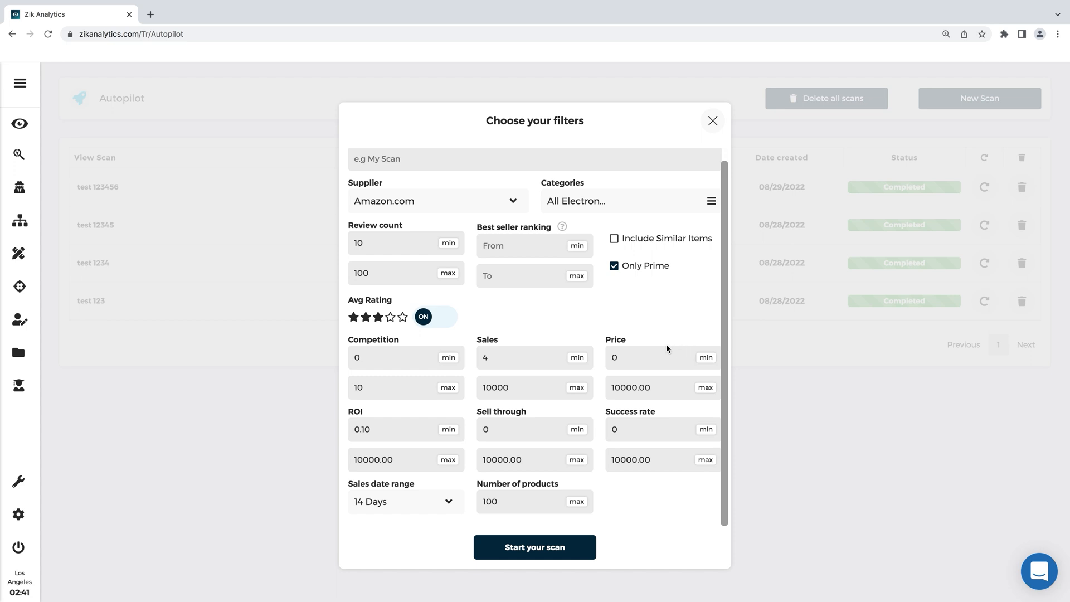
mouse_move(679, 340)
type("1")
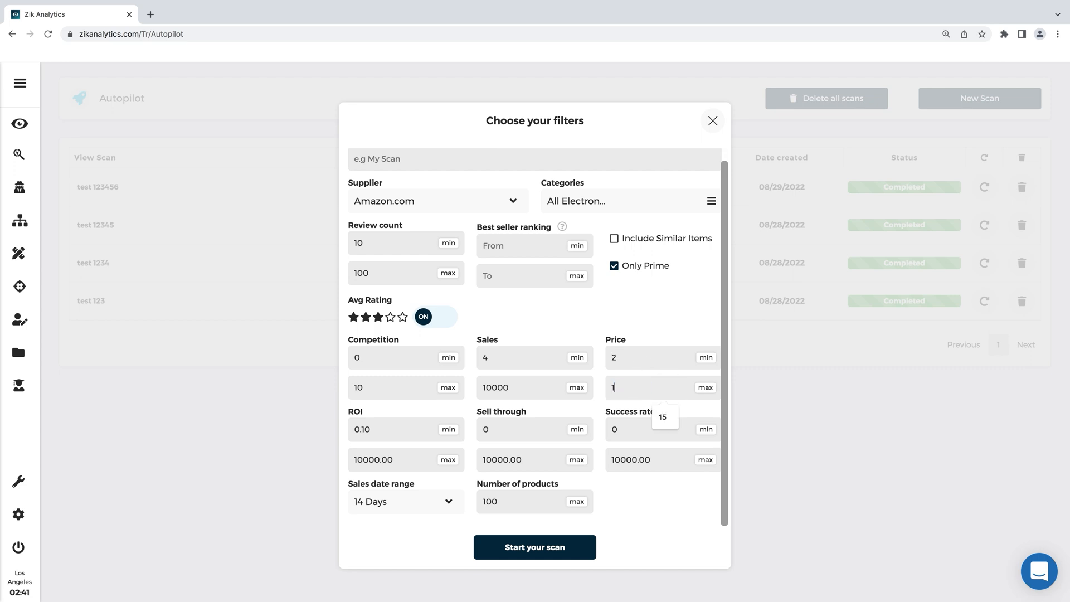
type("5")
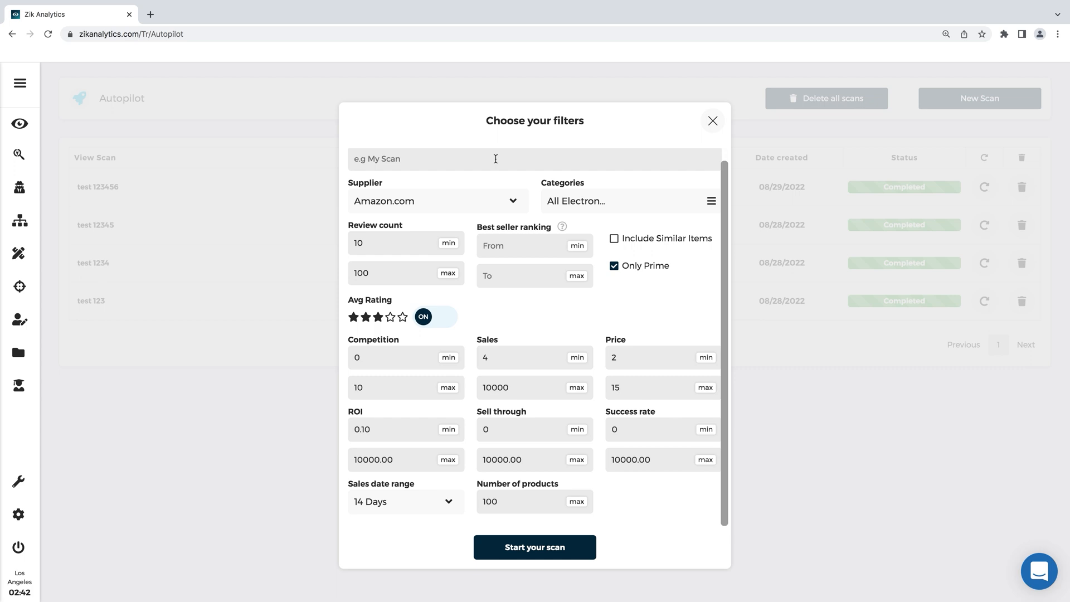
Enter 'traffic items' as the scan name
type("traf")
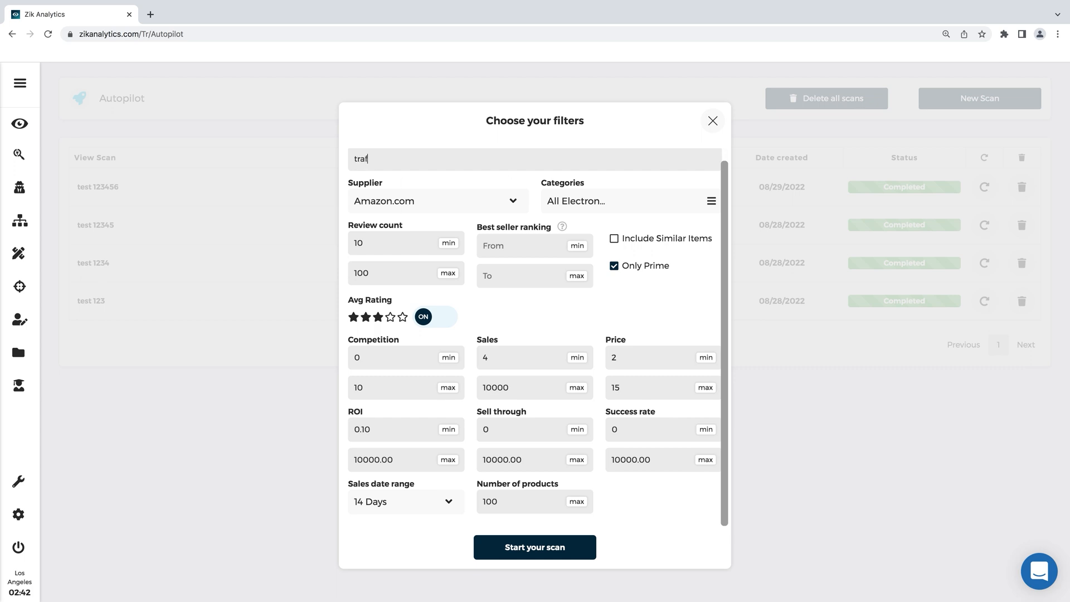
type("fic item")
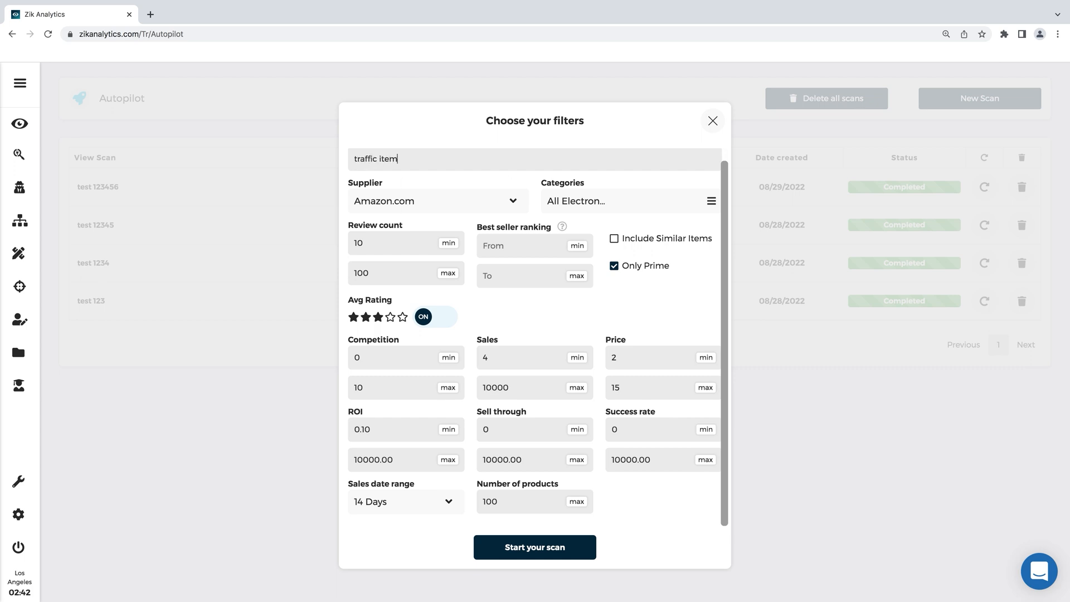
type("s")
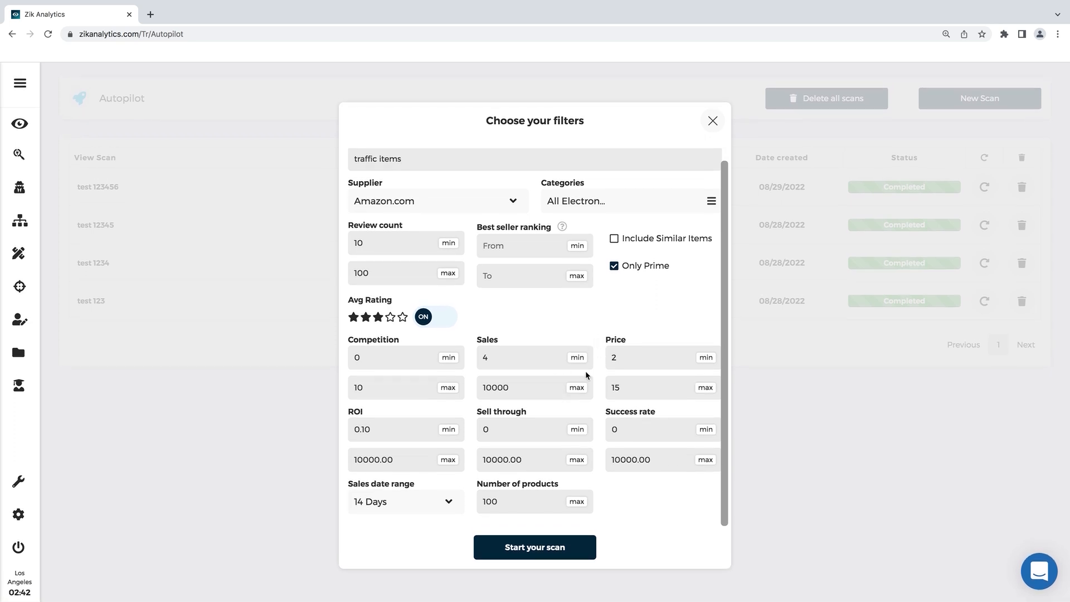
mouse_move(580, 408)
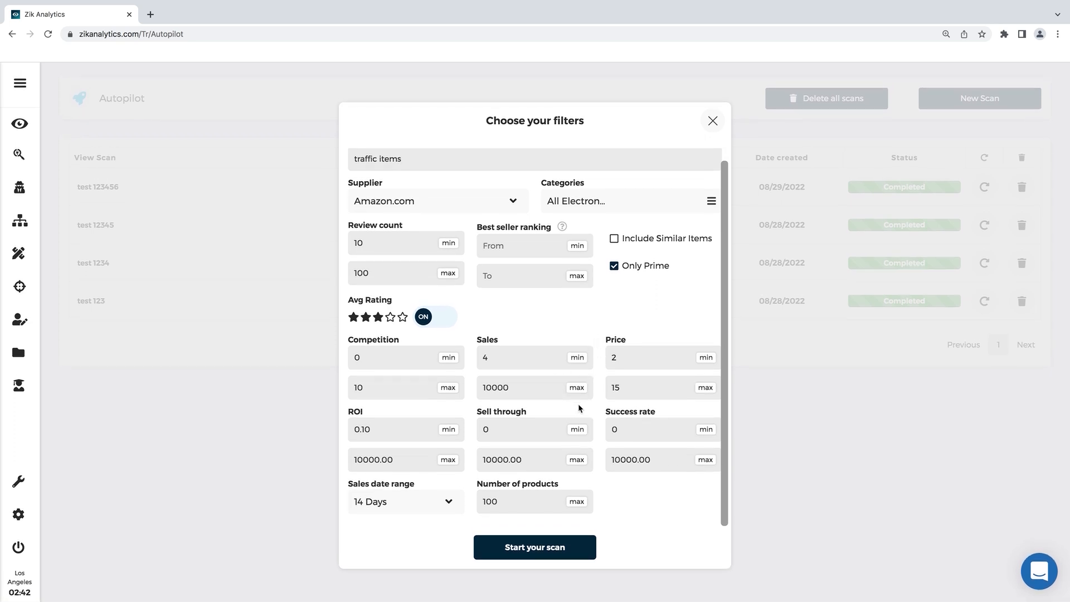
mouse_move(565, 416)
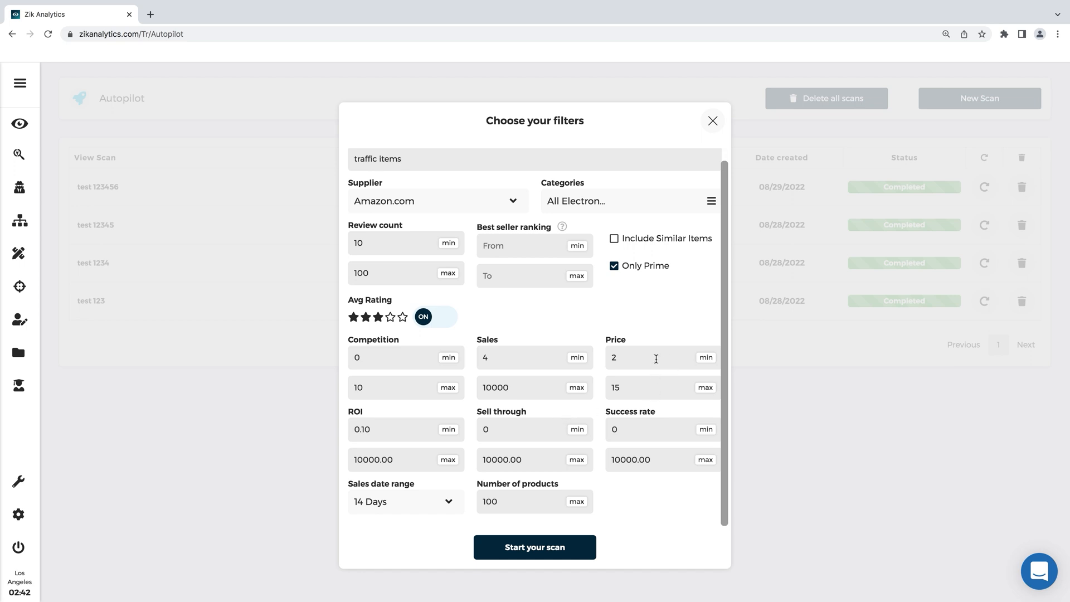
mouse_move(638, 387)
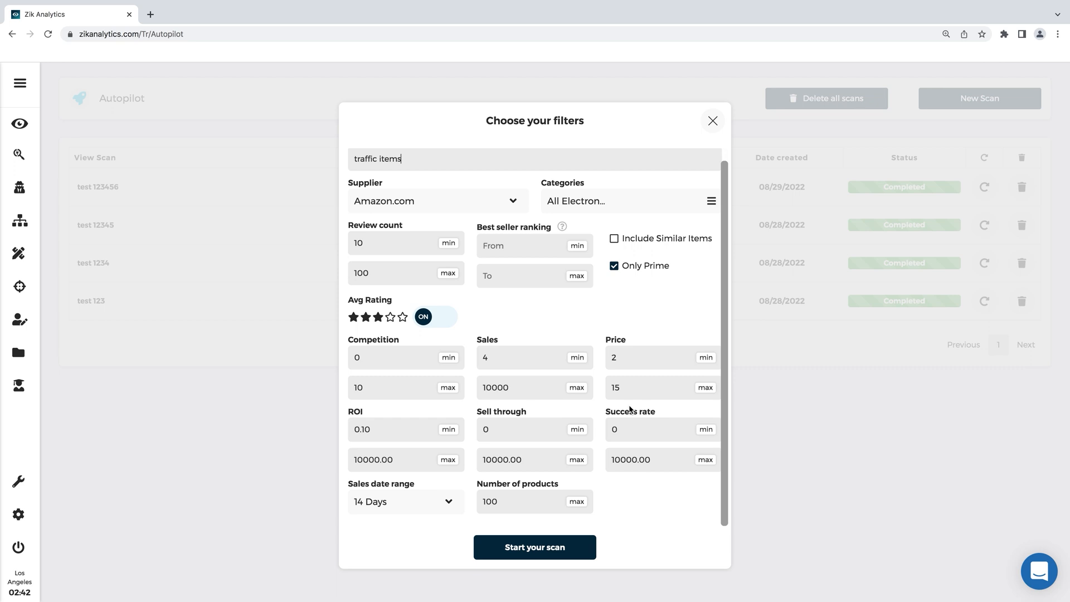
mouse_move(538, 397)
type("0.2")
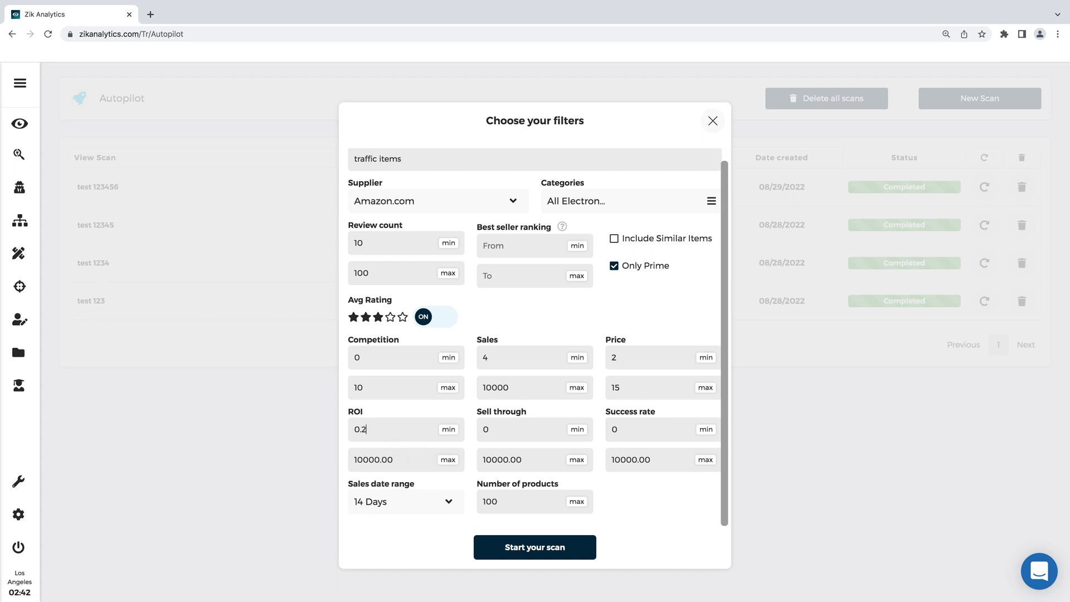
mouse_move(456, 467)
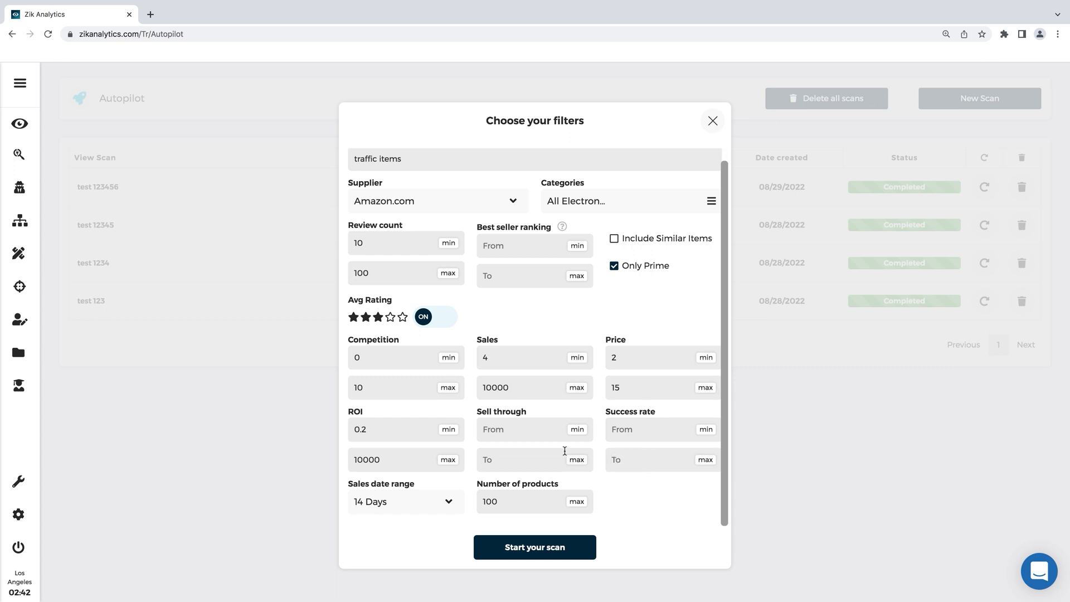
mouse_move(599, 435)
type("20")
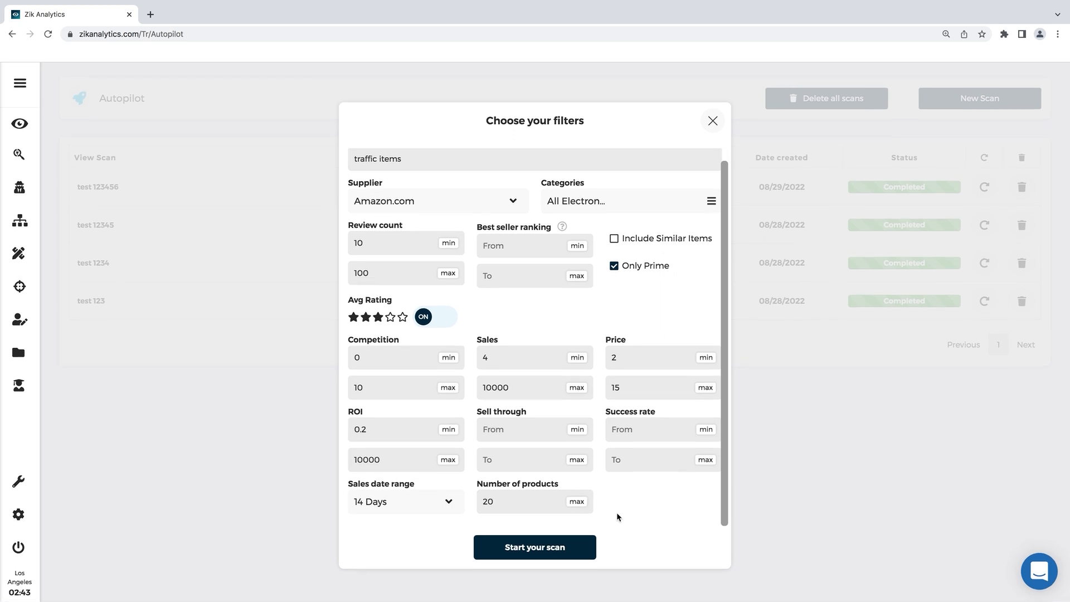
mouse_move(617, 520)
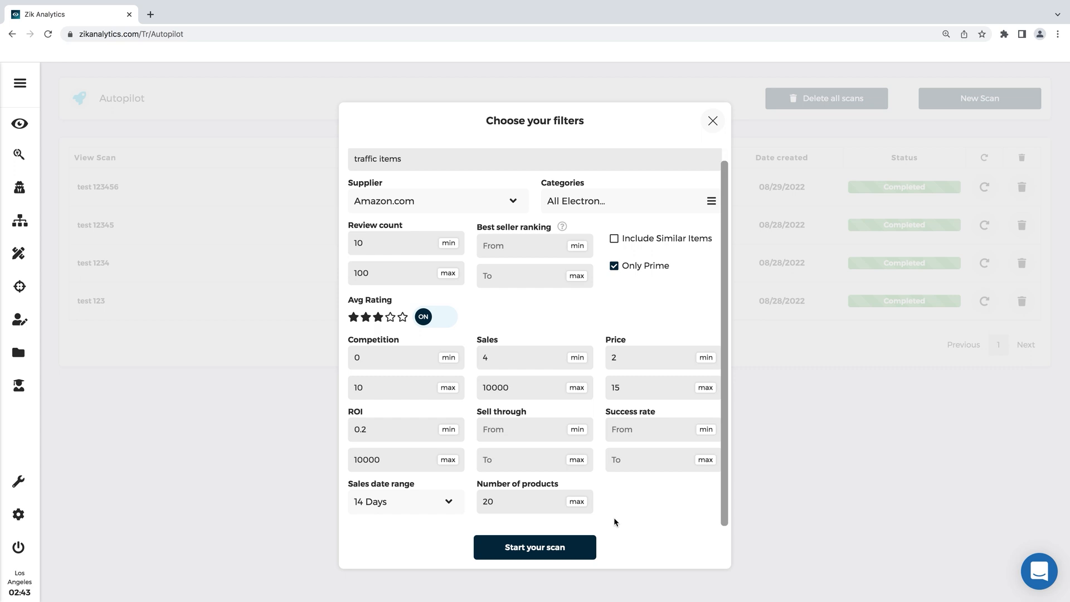
Start the traffic items scan, confirm it completed, and open its results
left_click(712, 121)
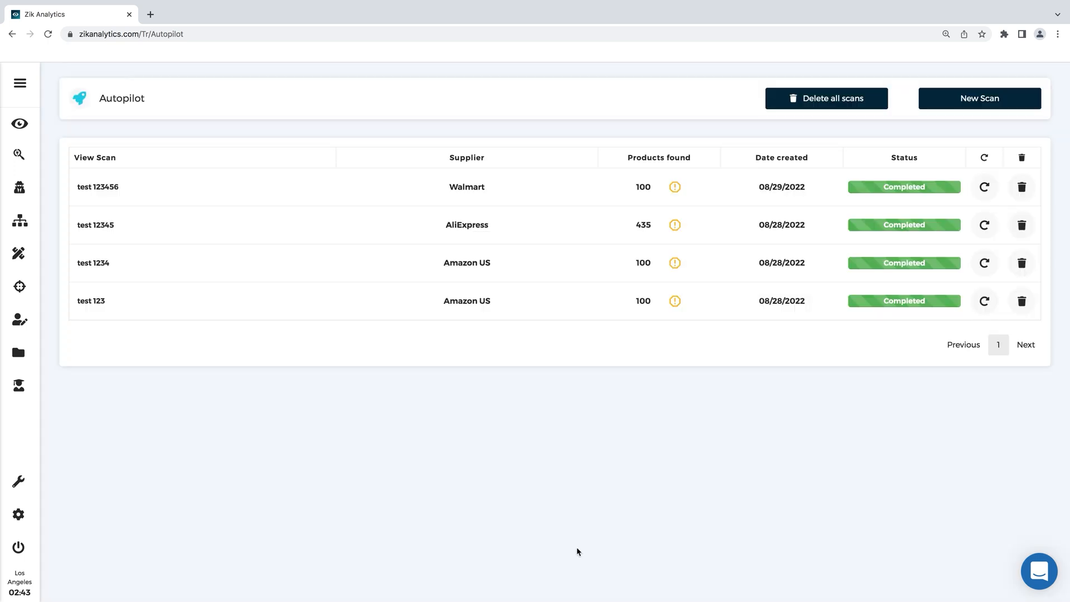
left_click(979, 98)
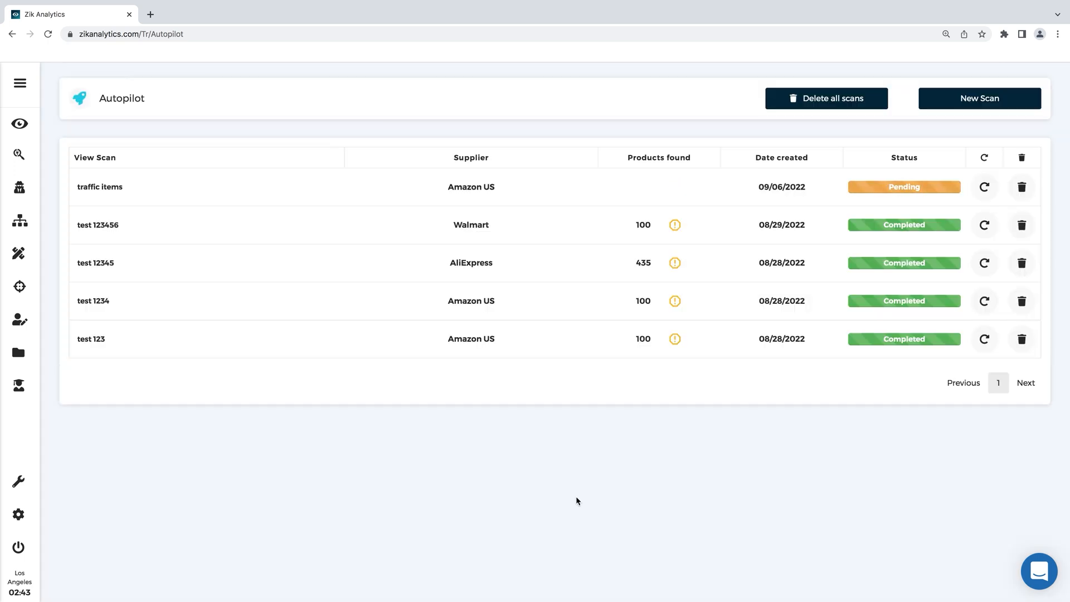
left_click(47, 34)
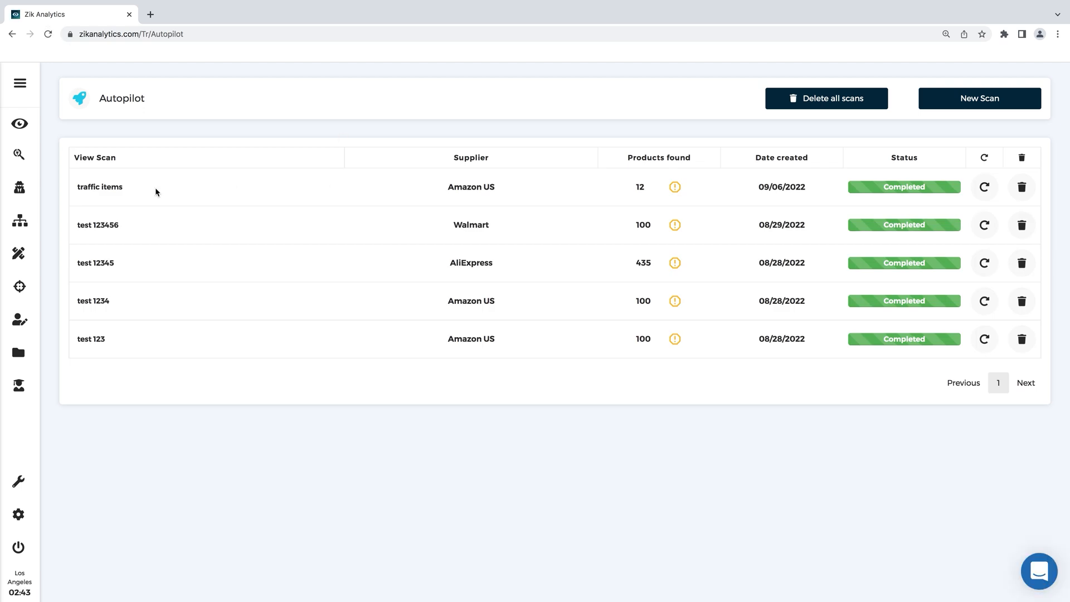
mouse_move(100, 187)
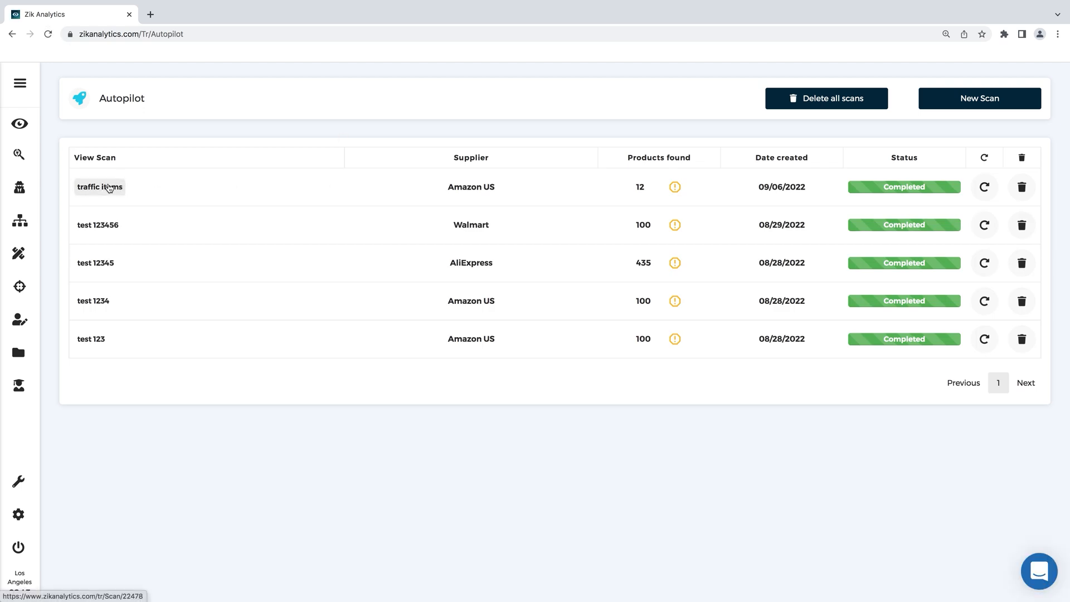
left_click(100, 187)
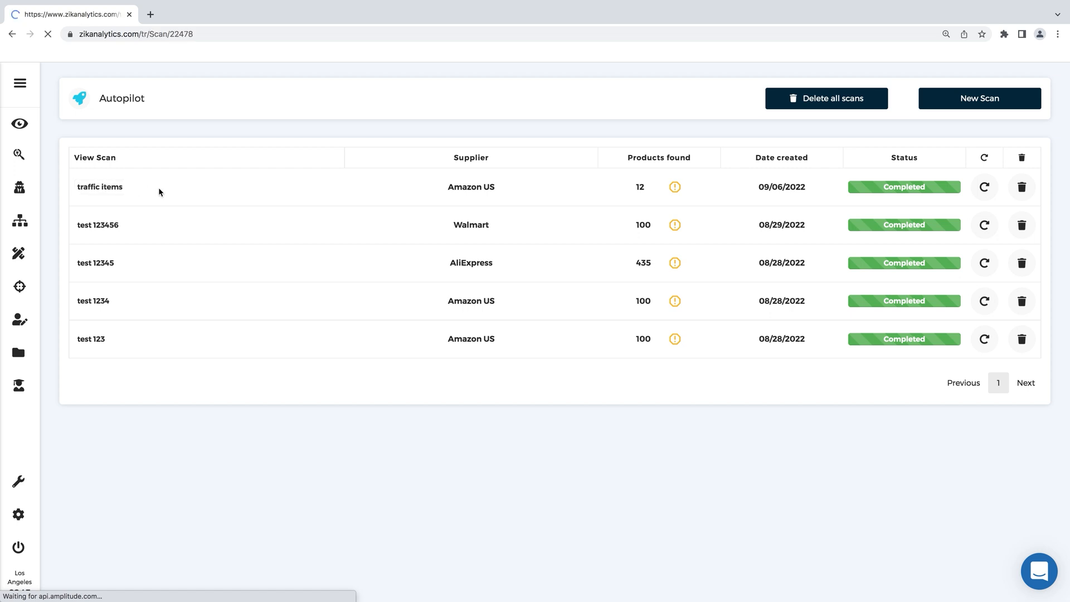
left_click(99, 186)
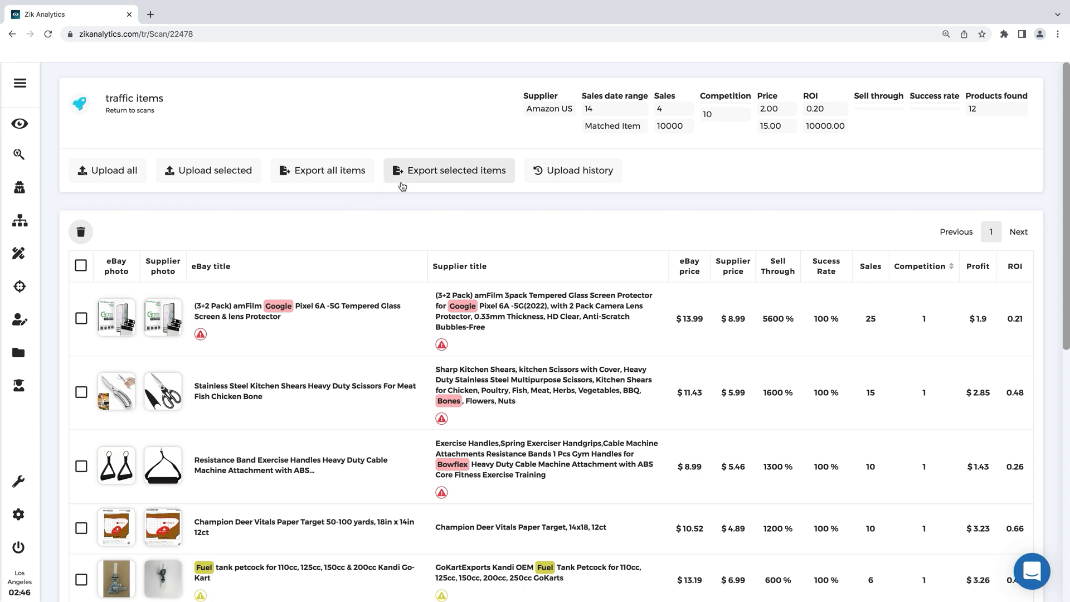
mouse_move(421, 188)
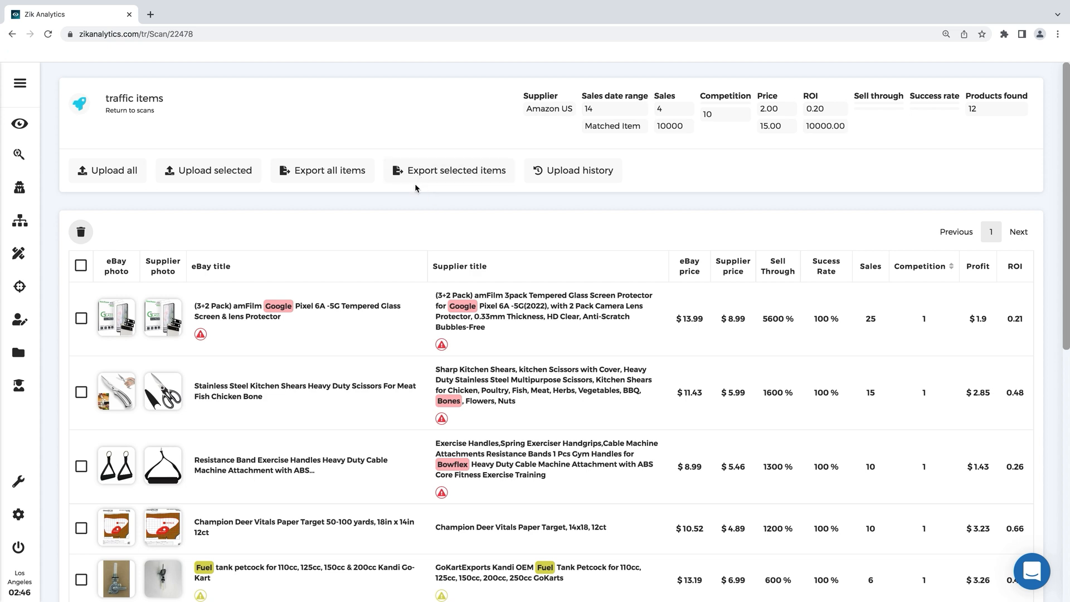
mouse_move(384, 225)
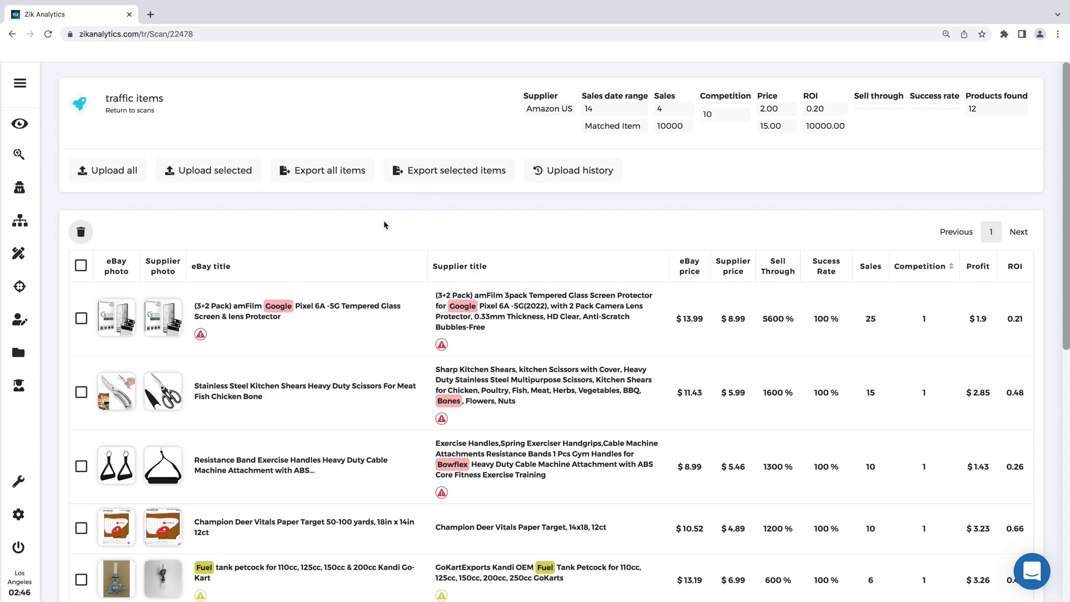
mouse_move(278, 261)
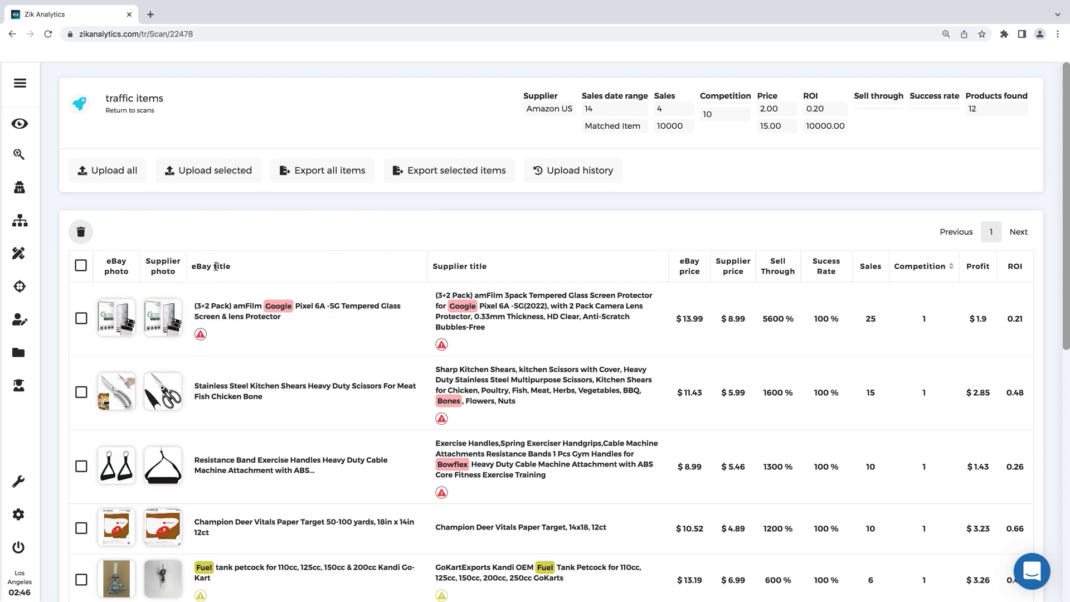
mouse_move(674, 276)
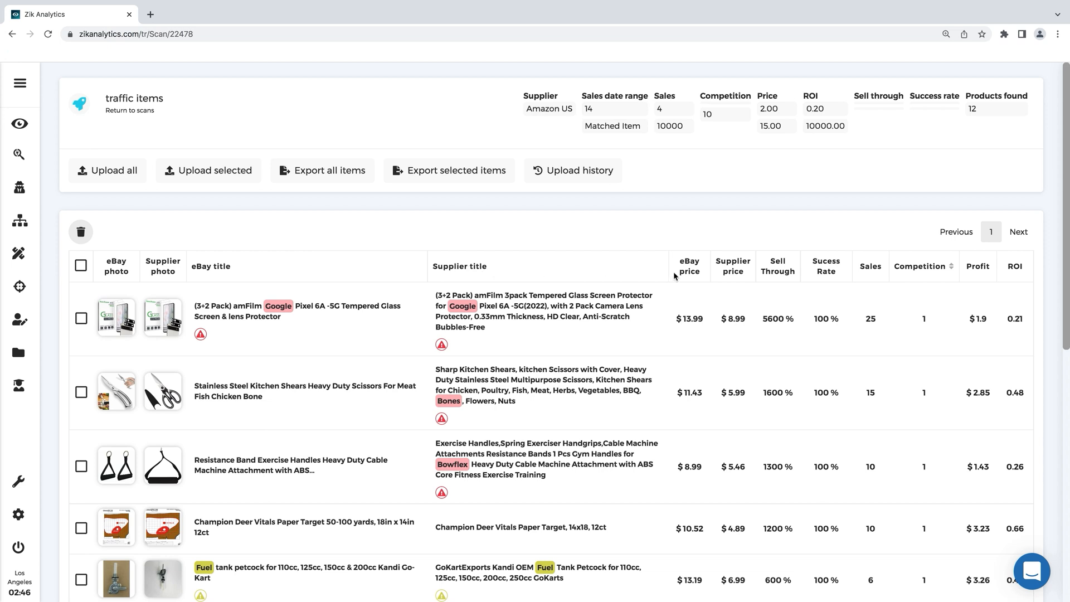
mouse_move(743, 263)
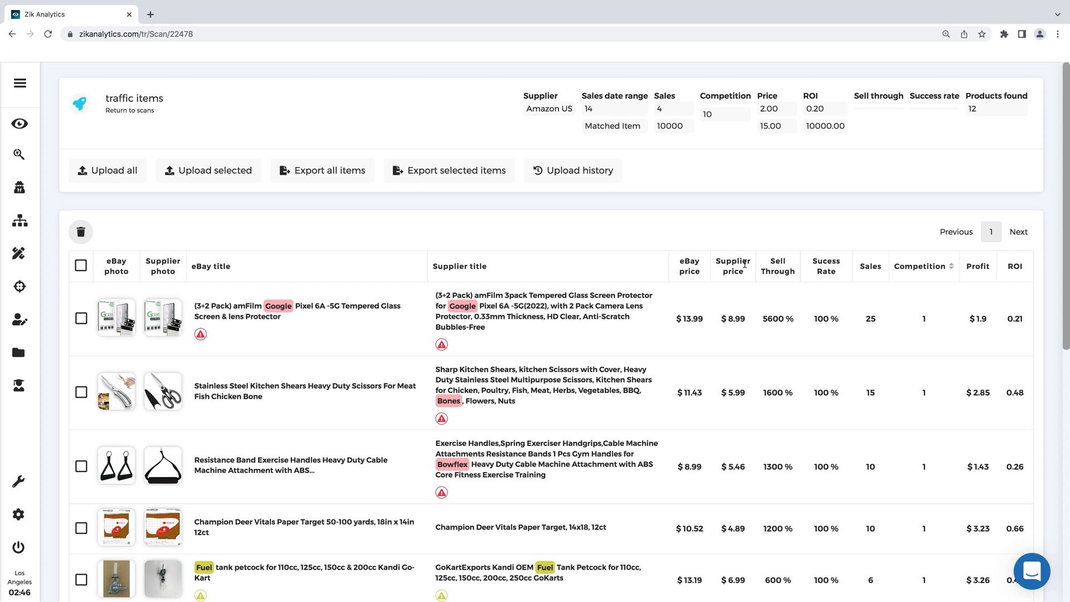
mouse_move(843, 272)
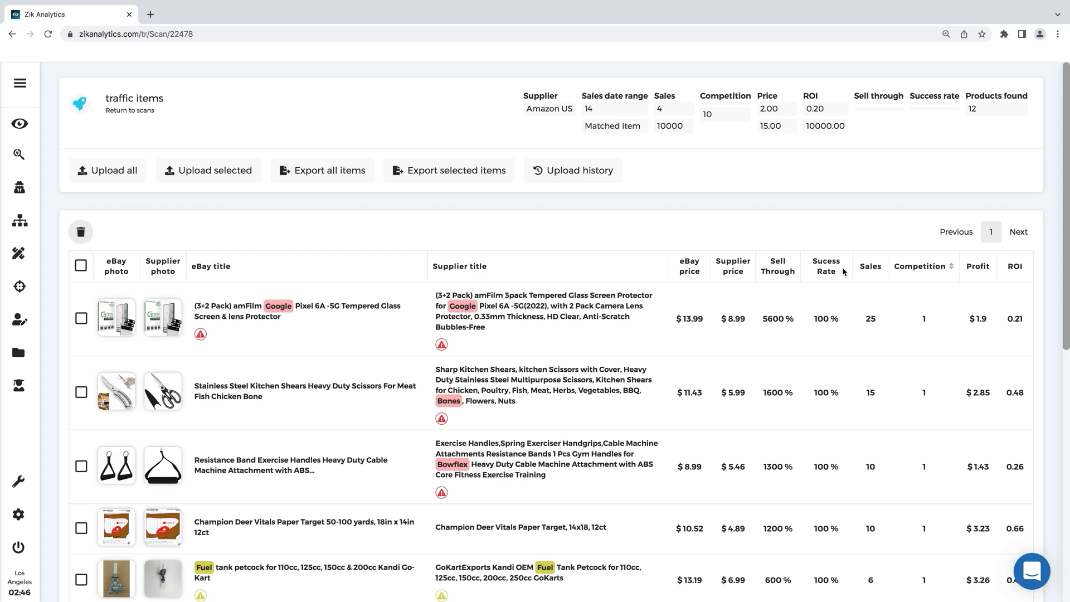
mouse_move(1013, 267)
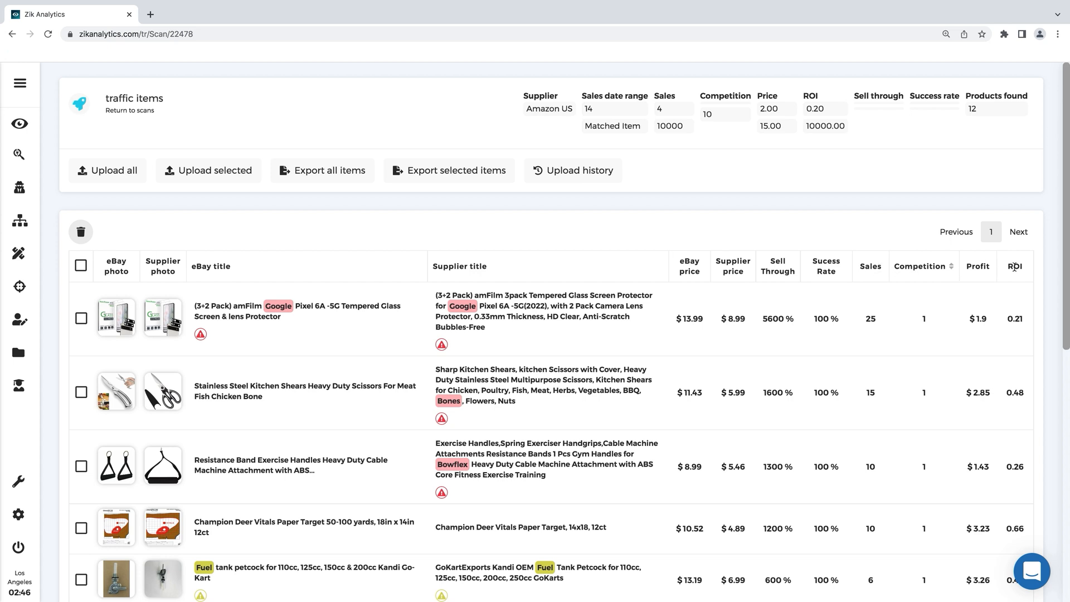
mouse_move(620, 243)
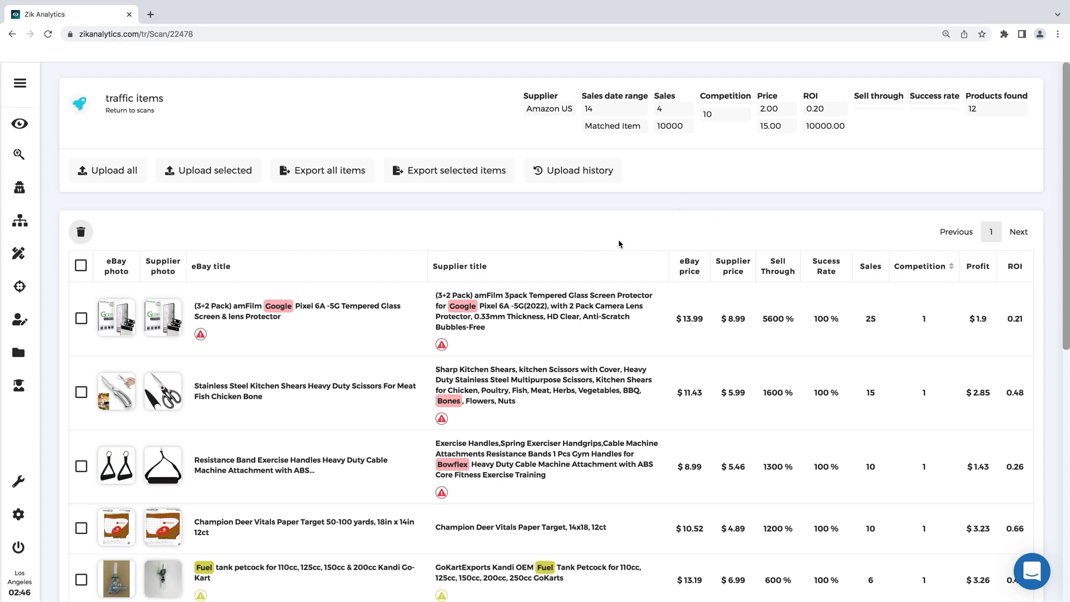
mouse_move(410, 237)
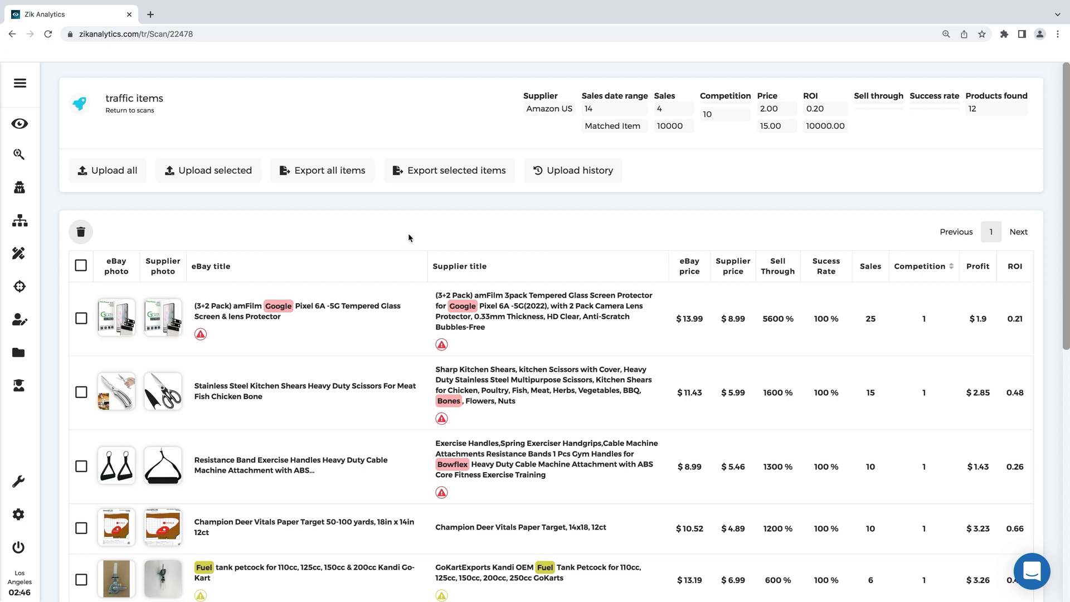
Scroll through the 12 selected traffic items results after exporting them to CSV
scroll("down", 3)
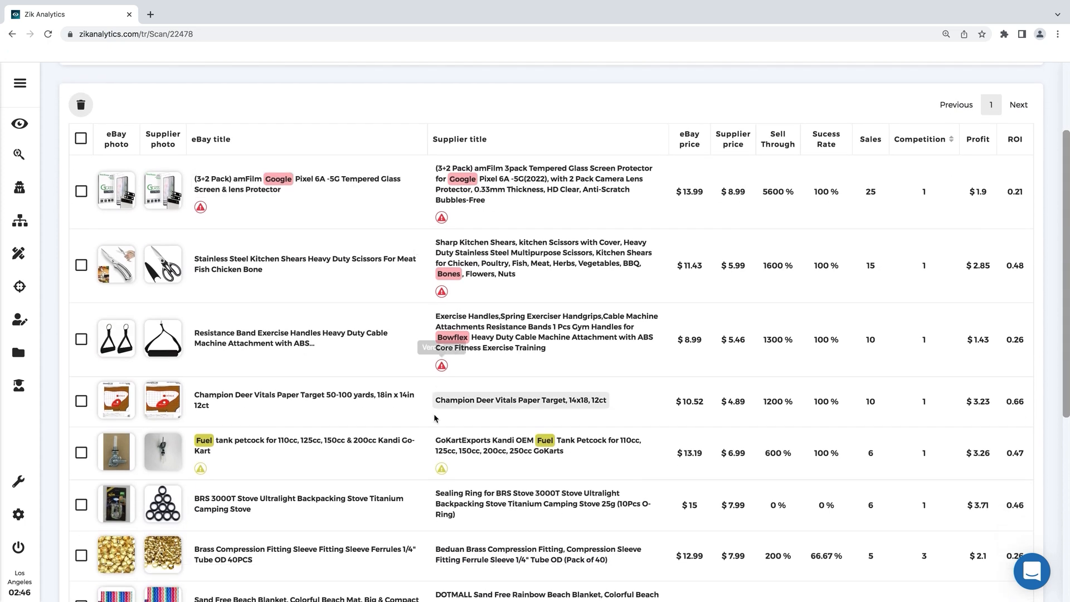
mouse_move(505, 402)
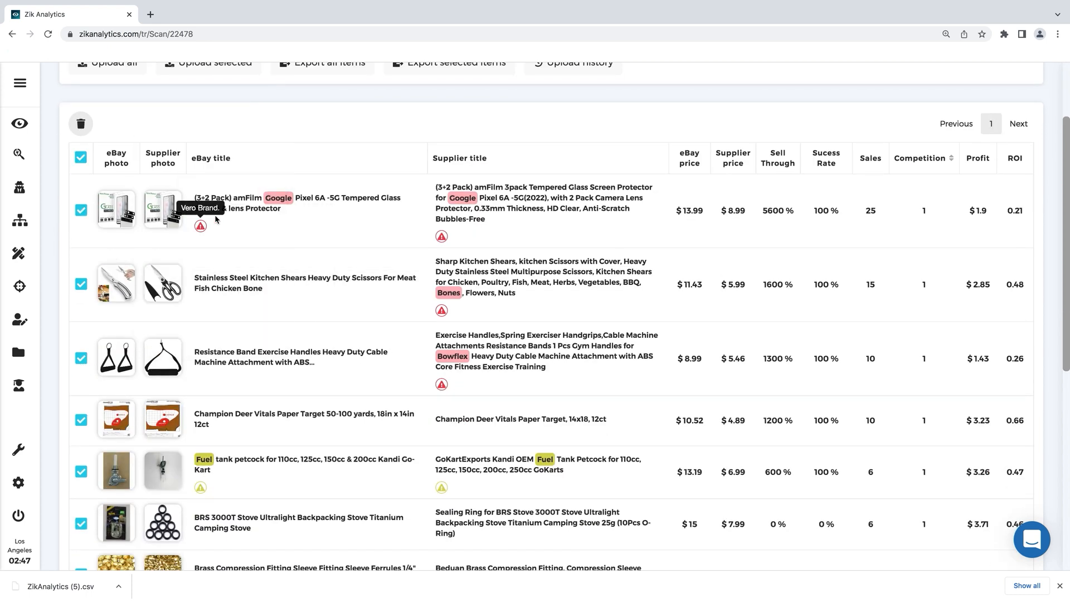
mouse_move(277, 204)
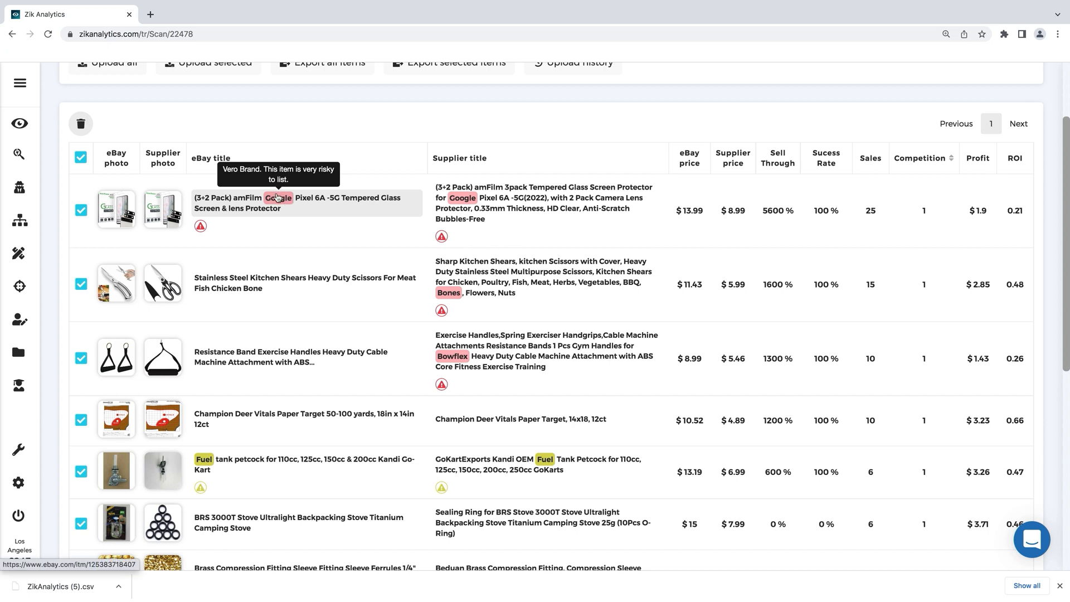
scroll("down", 3)
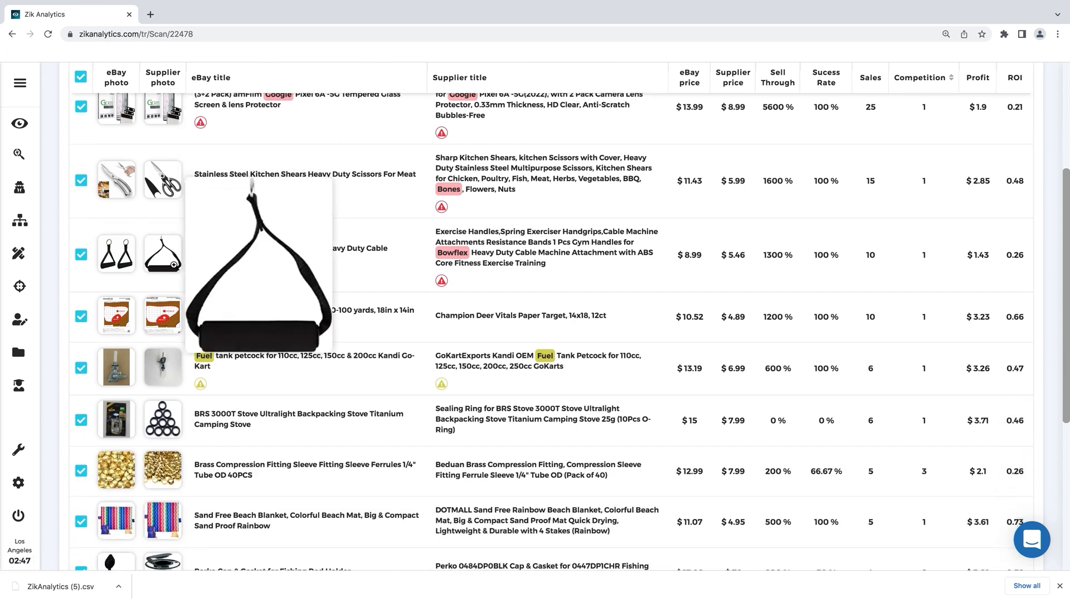
scroll("down", 3)
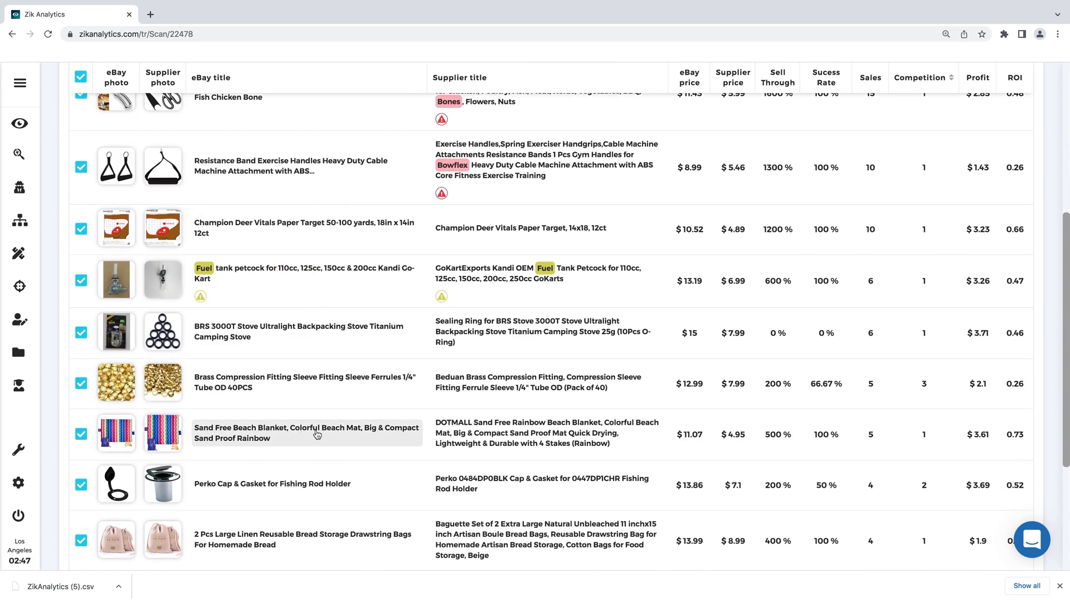
scroll("down", 3)
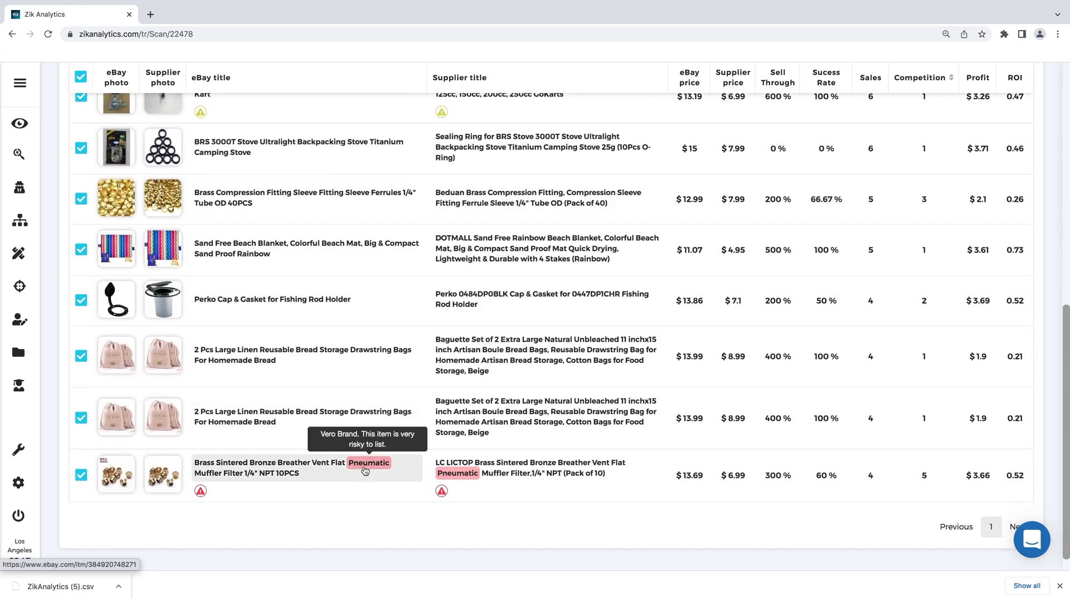
mouse_move(380, 468)
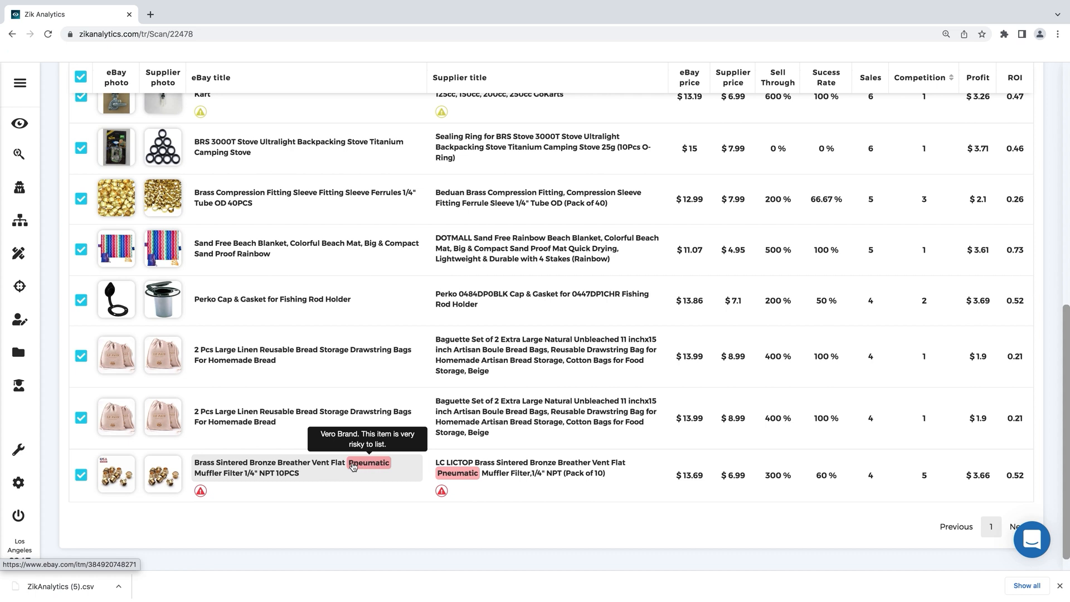
mouse_move(92, 472)
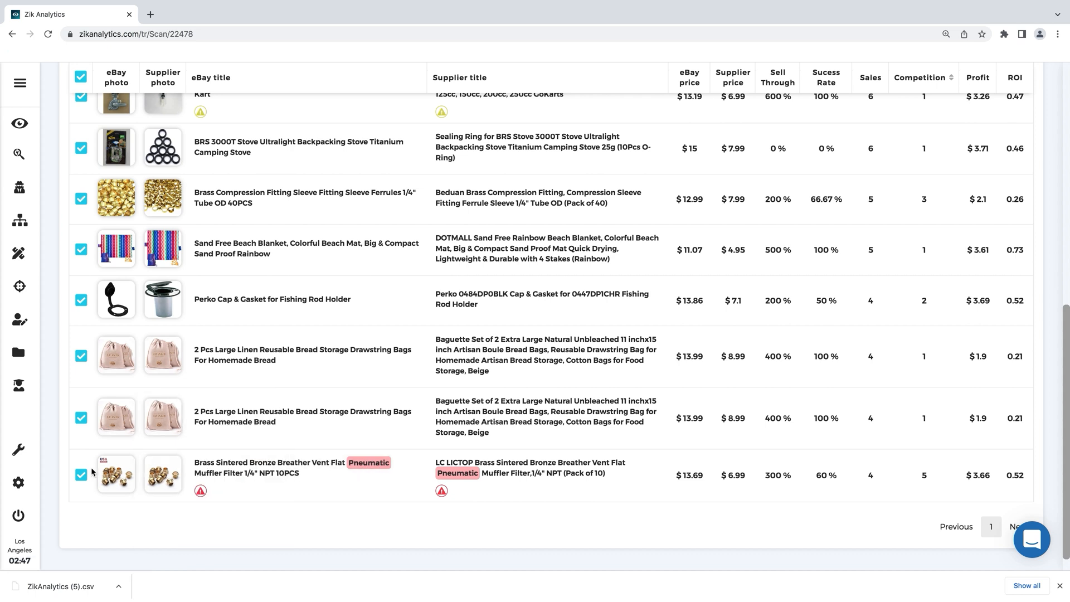
Deselect the risky brass breather vent filter, export the selected items as ZikAnalytics (6).csv and open it
left_click(80, 478)
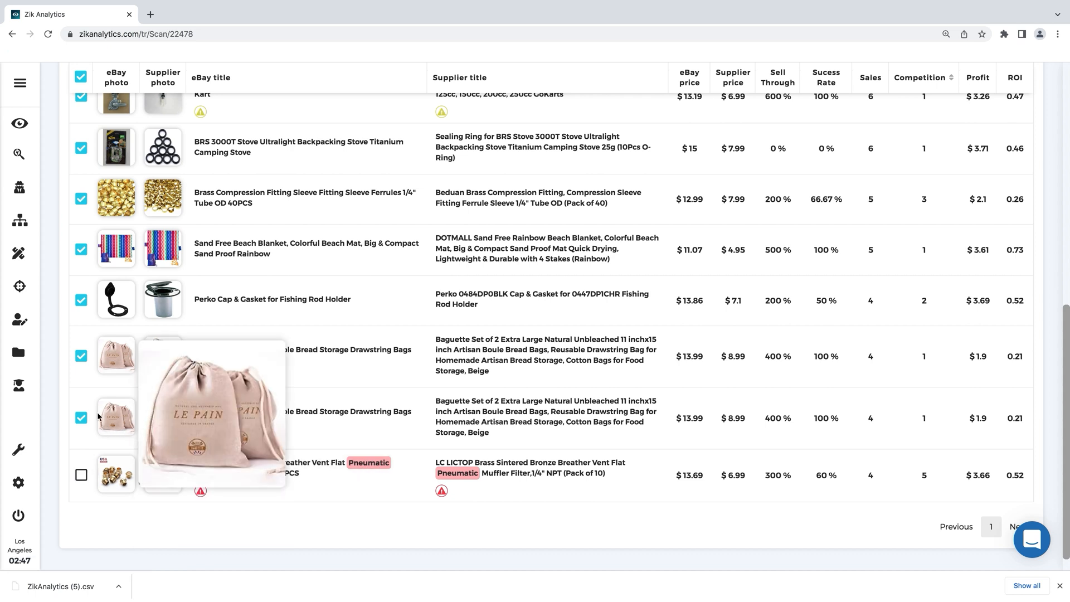
scroll("up", 3)
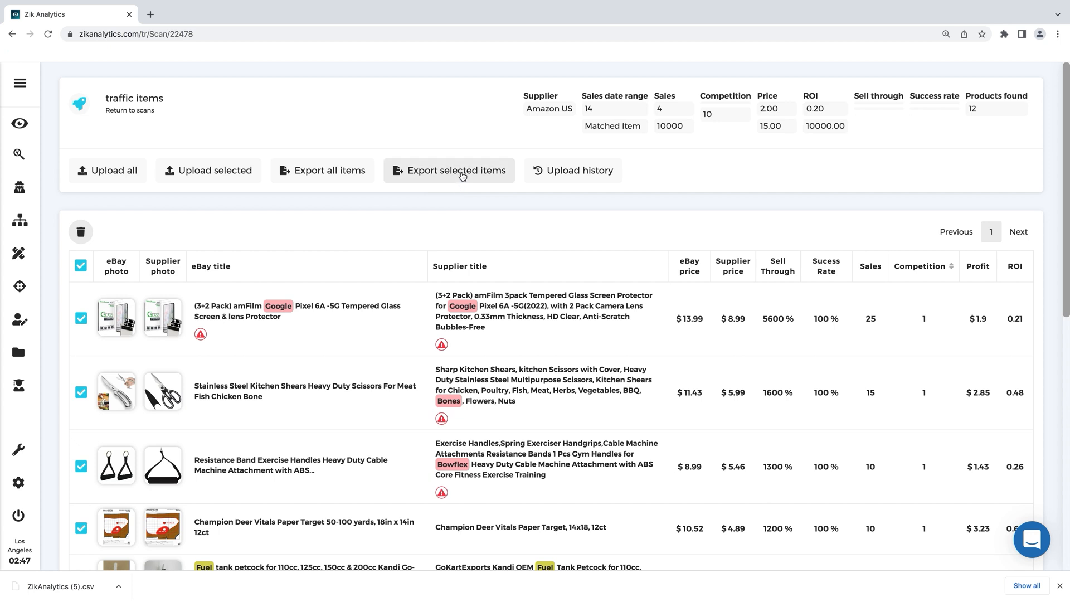
left_click(449, 170)
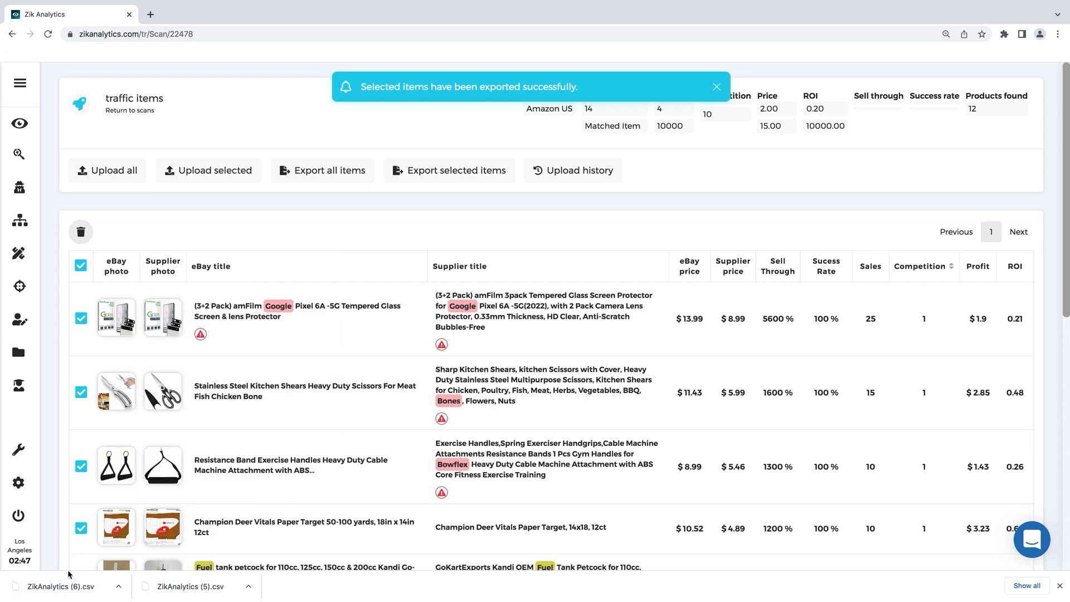
left_click(60, 590)
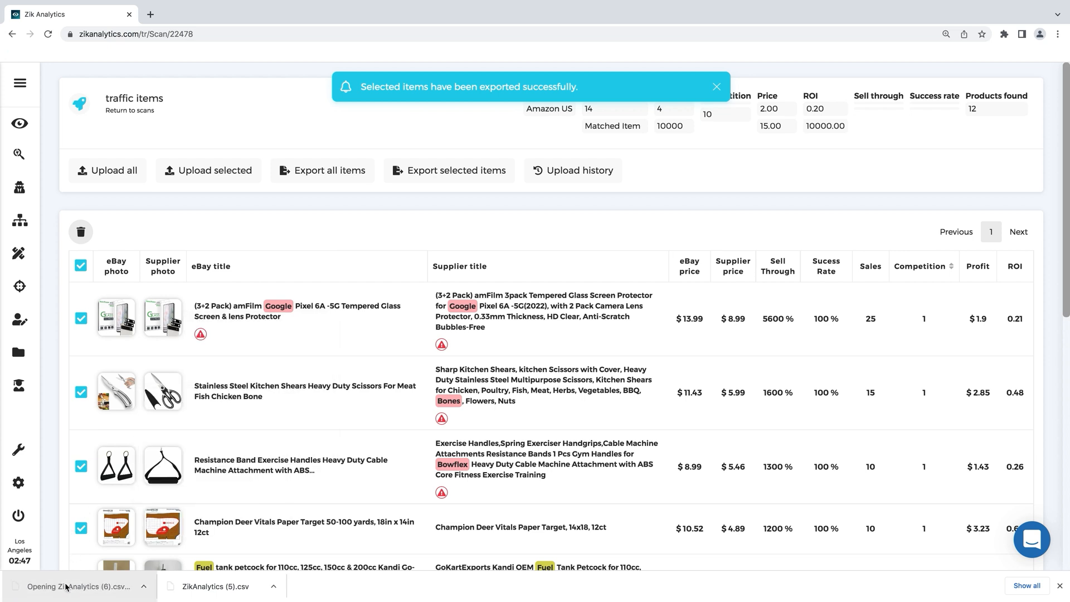
View the imported ZikAnalytics (6) table of 11 items with ASINs, eBay and supplier titles
left_click(79, 586)
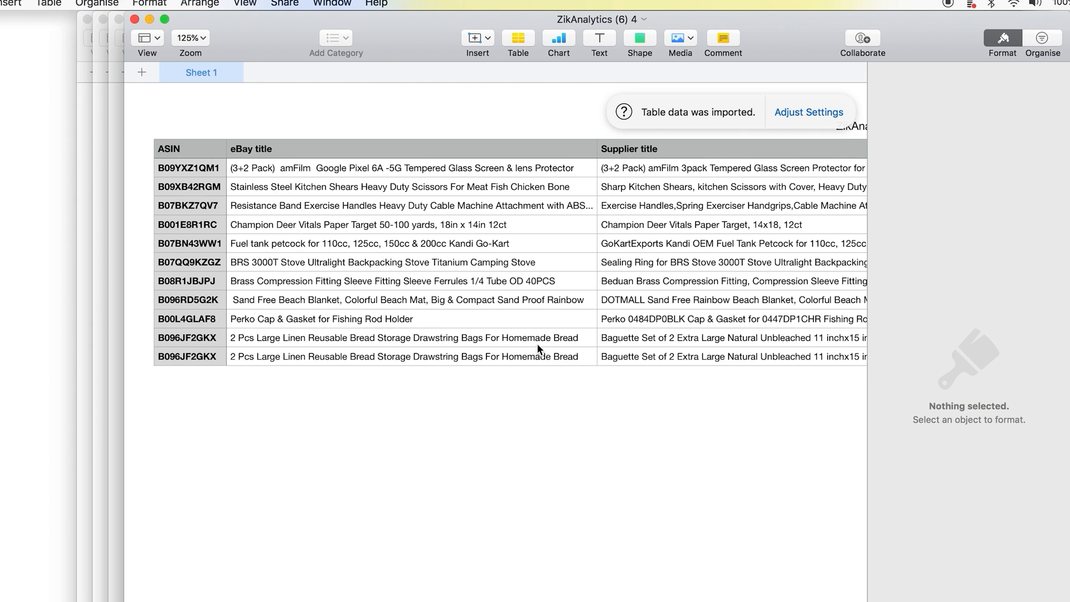
mouse_move(317, 239)
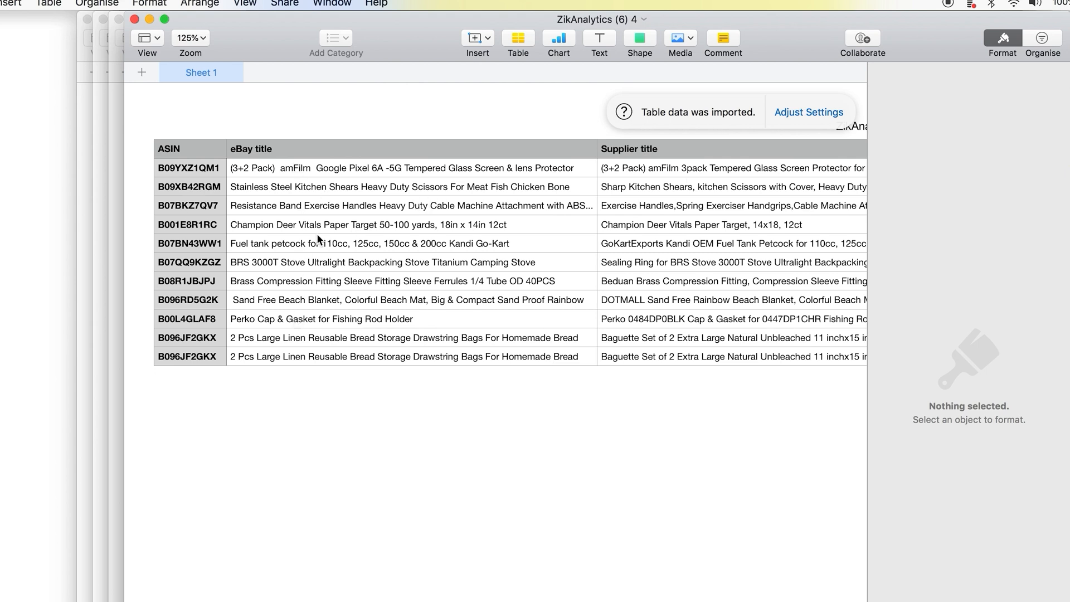
mouse_move(694, 173)
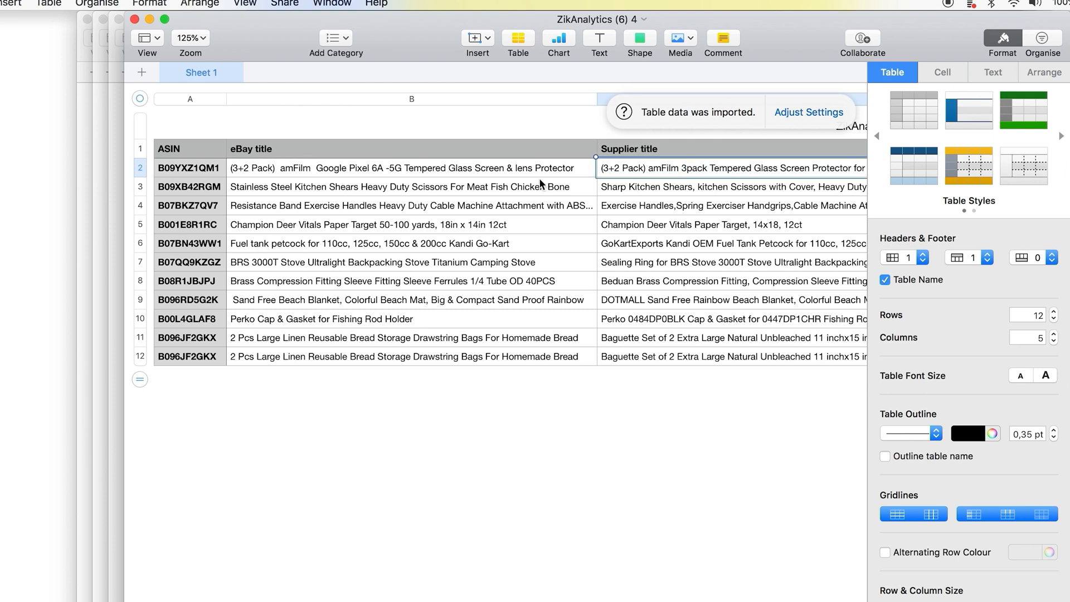
mouse_move(527, 185)
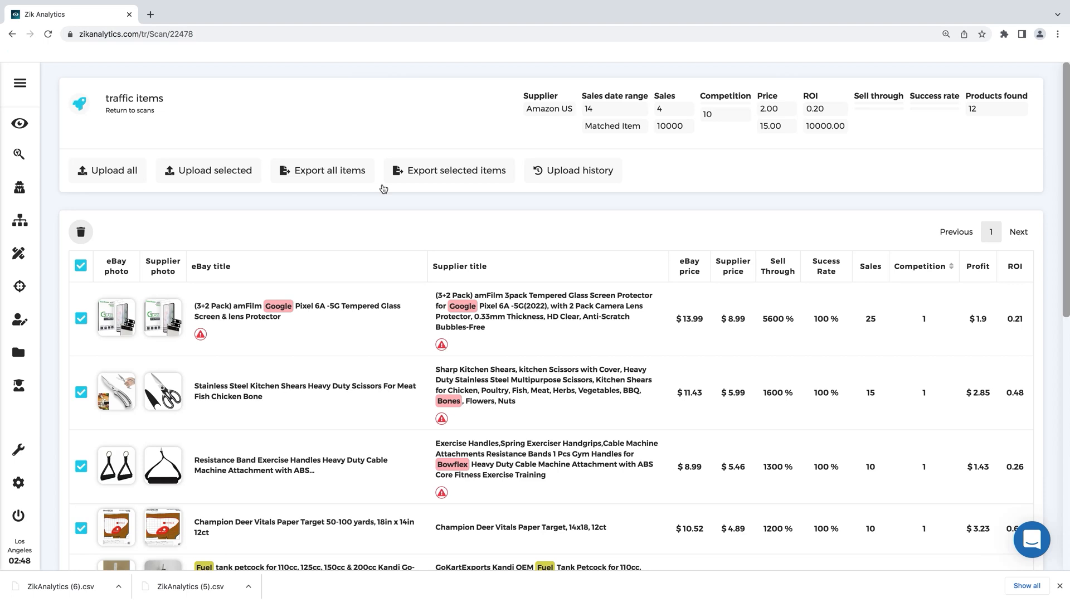
mouse_move(422, 245)
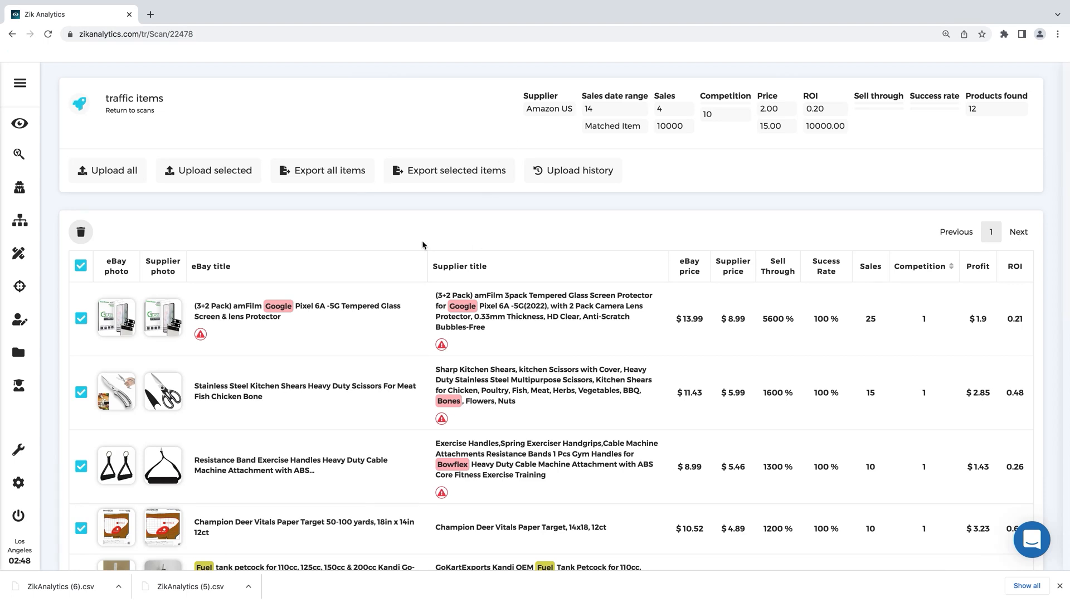
mouse_move(208, 170)
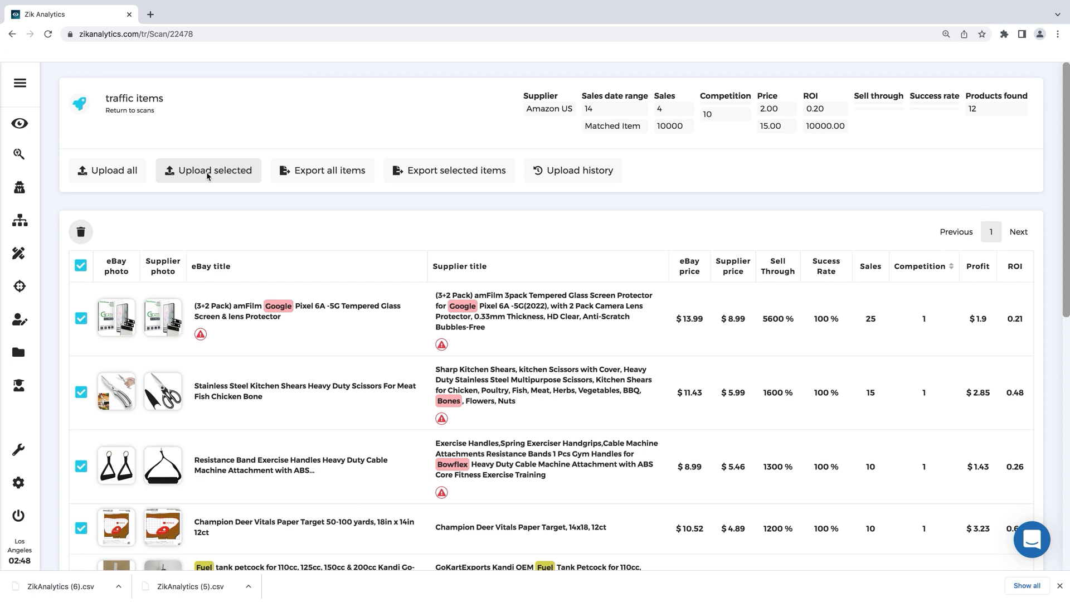
left_click(214, 170)
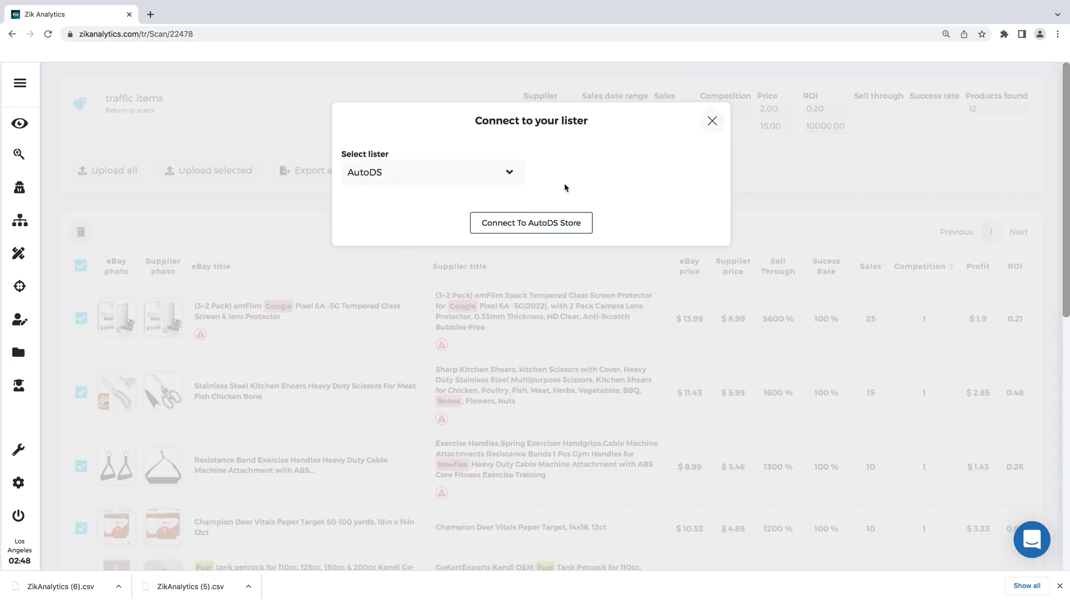
mouse_move(522, 208)
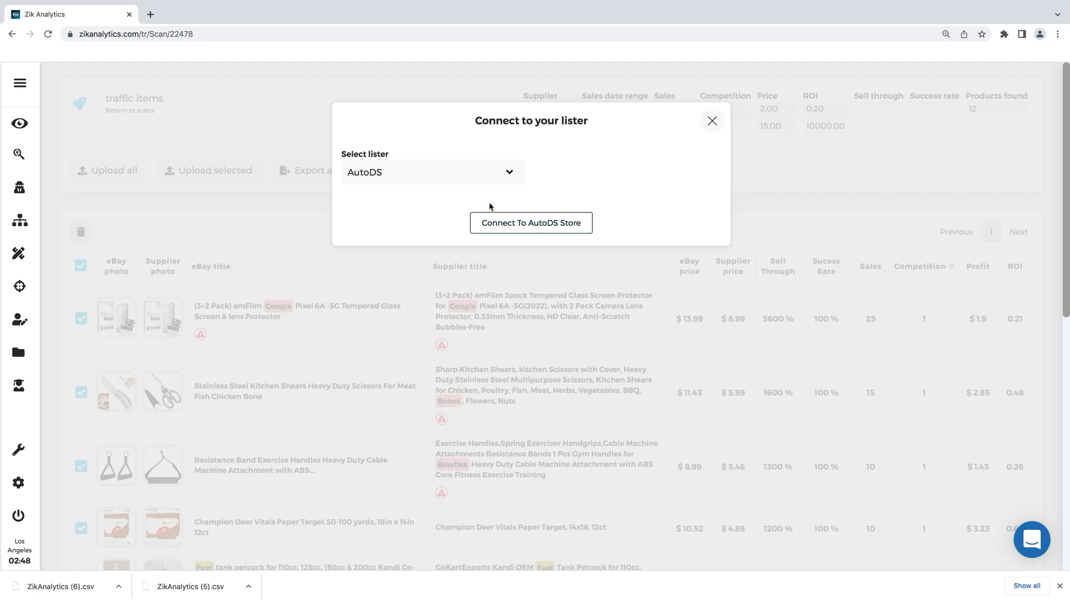
mouse_move(621, 200)
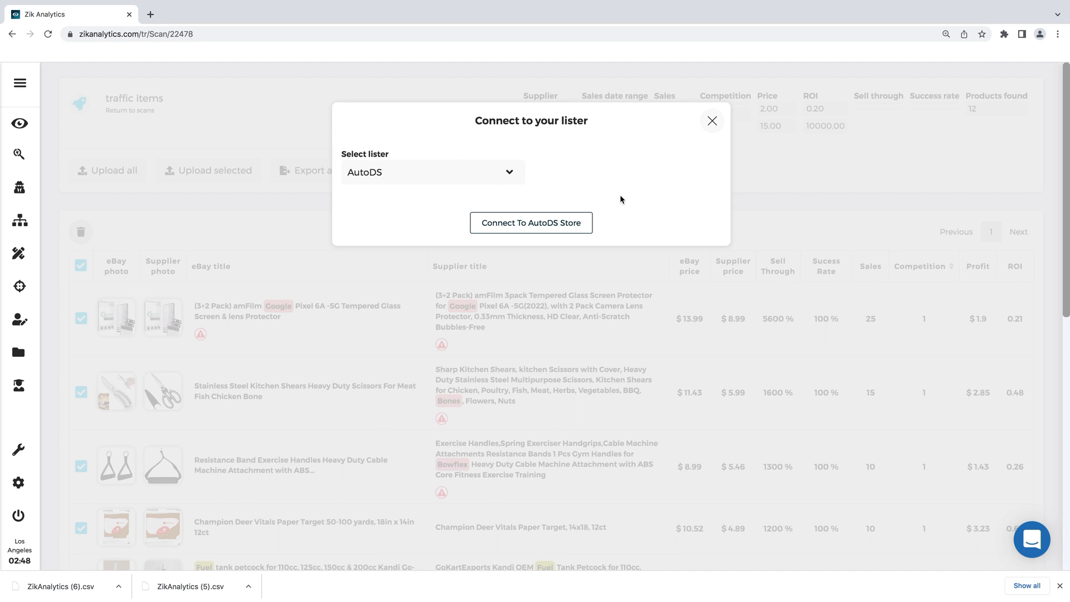
mouse_move(655, 209)
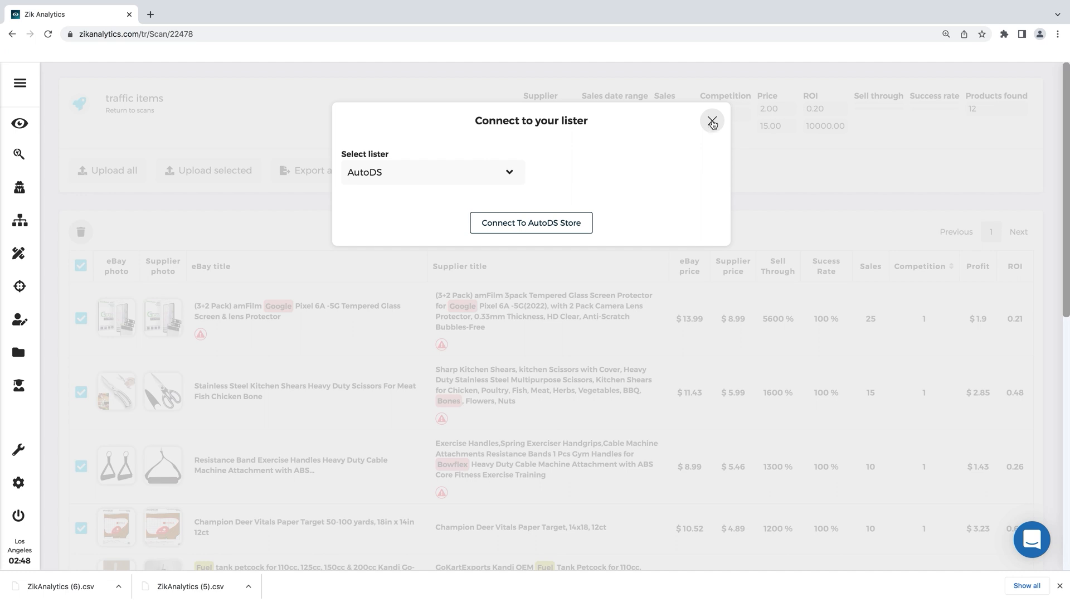
left_click(712, 122)
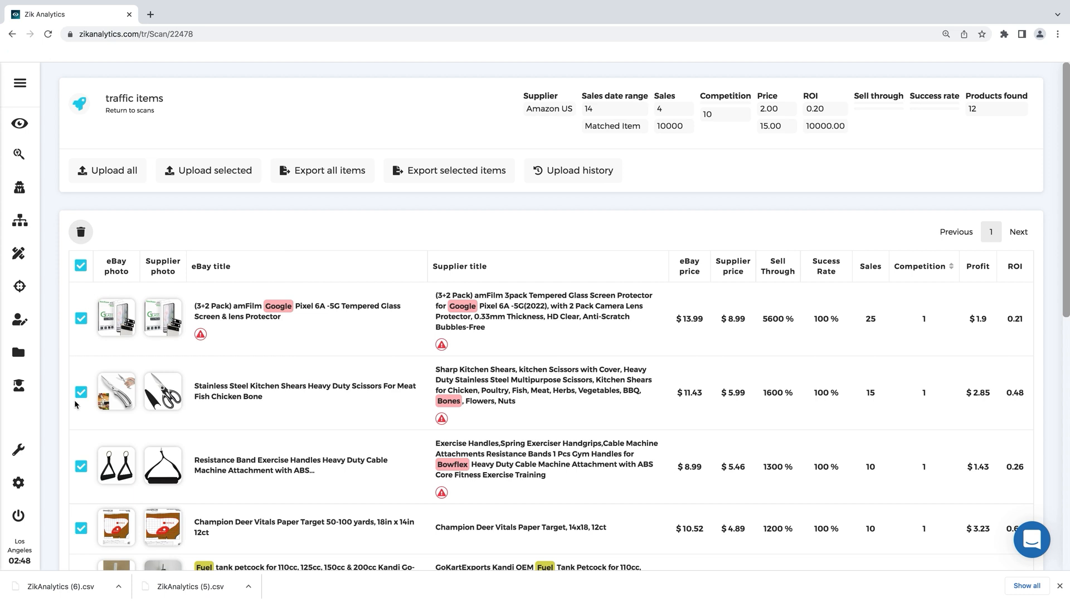
left_click(81, 265)
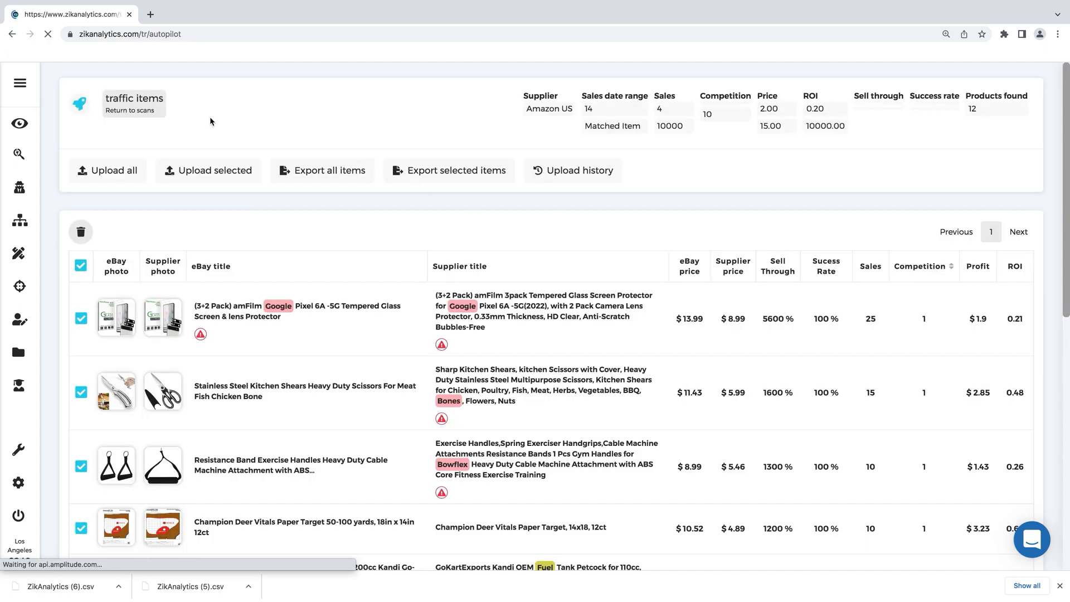
Return to the Autopilot scan list and begin a new scan's filter form
left_click(134, 110)
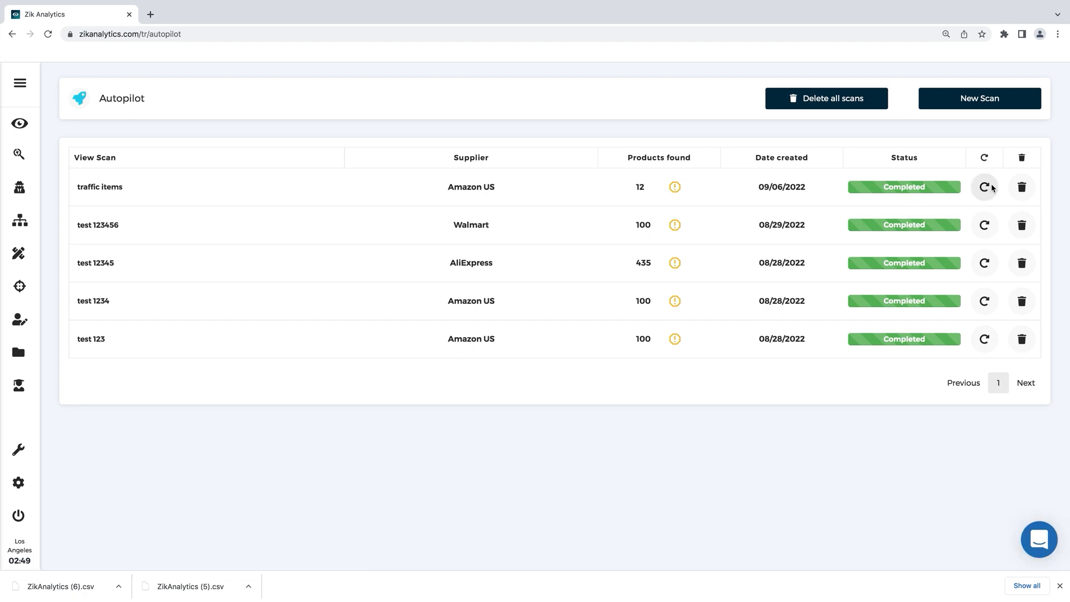
left_click(985, 186)
type("bre")
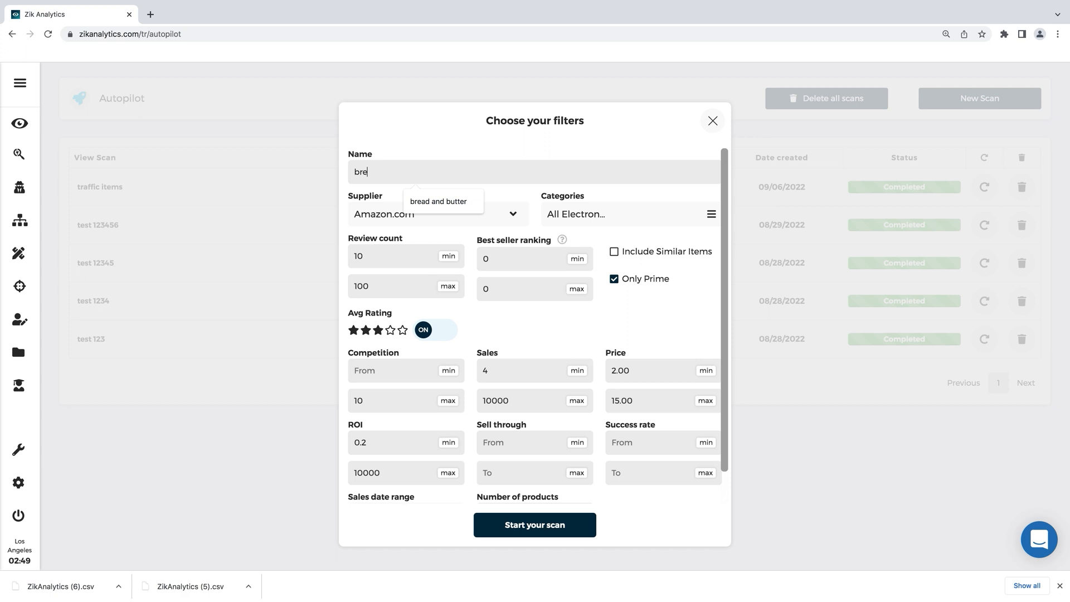
Name the scan 'bread and butter', set price min 20 and max 50, and start it
left_click(437, 201)
type("2")
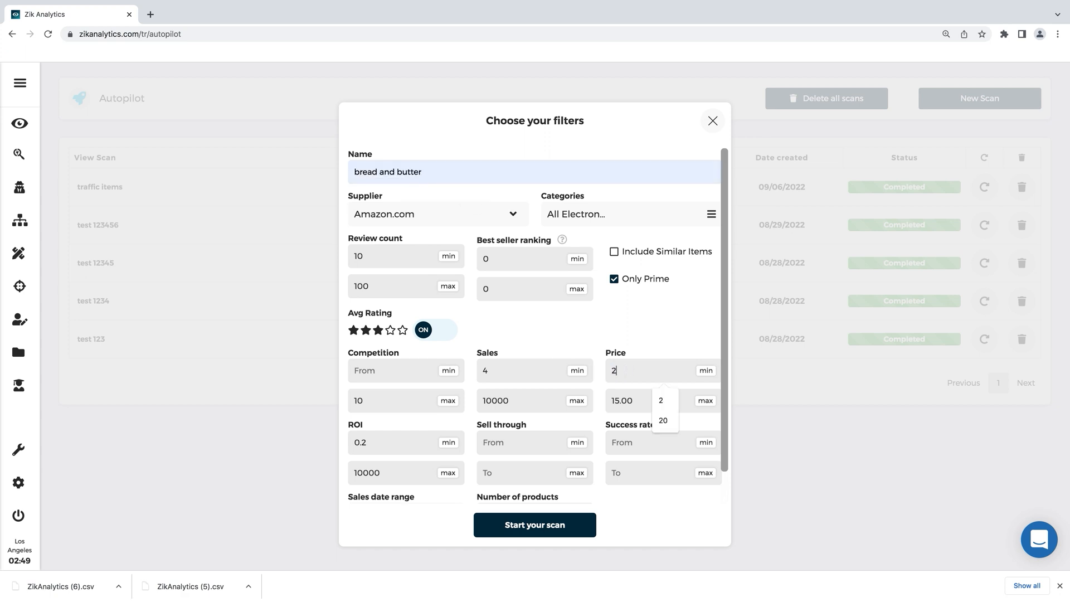
left_click(662, 420)
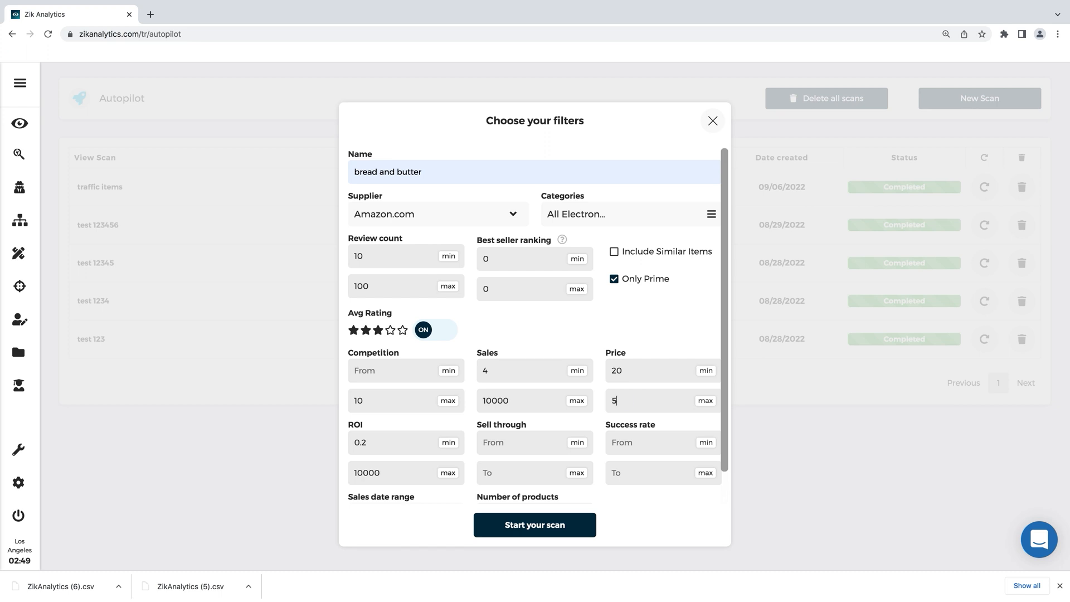
type("0")
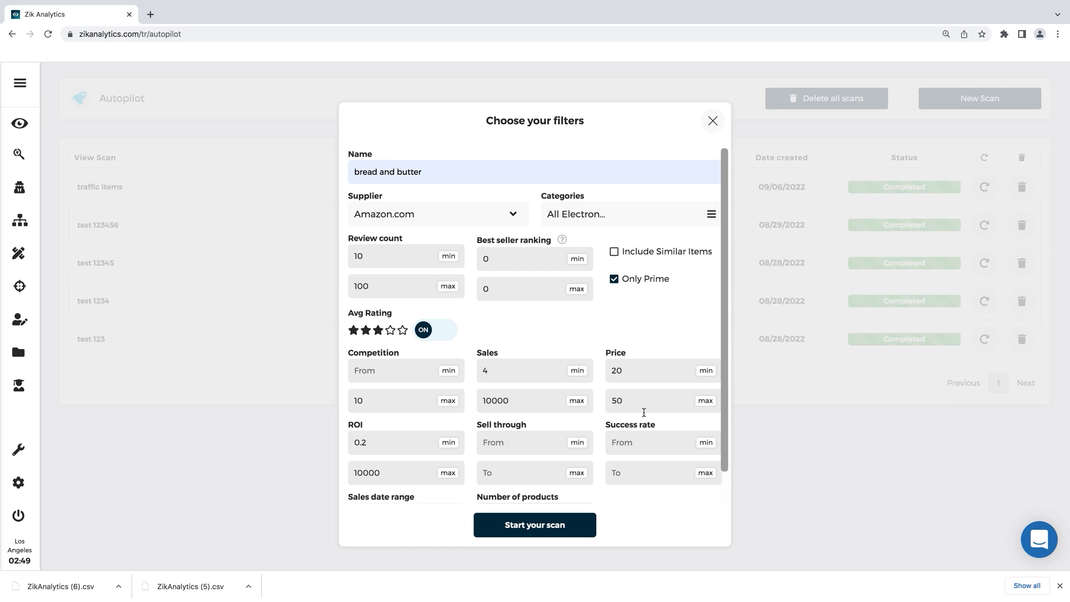
mouse_move(640, 432)
type("80")
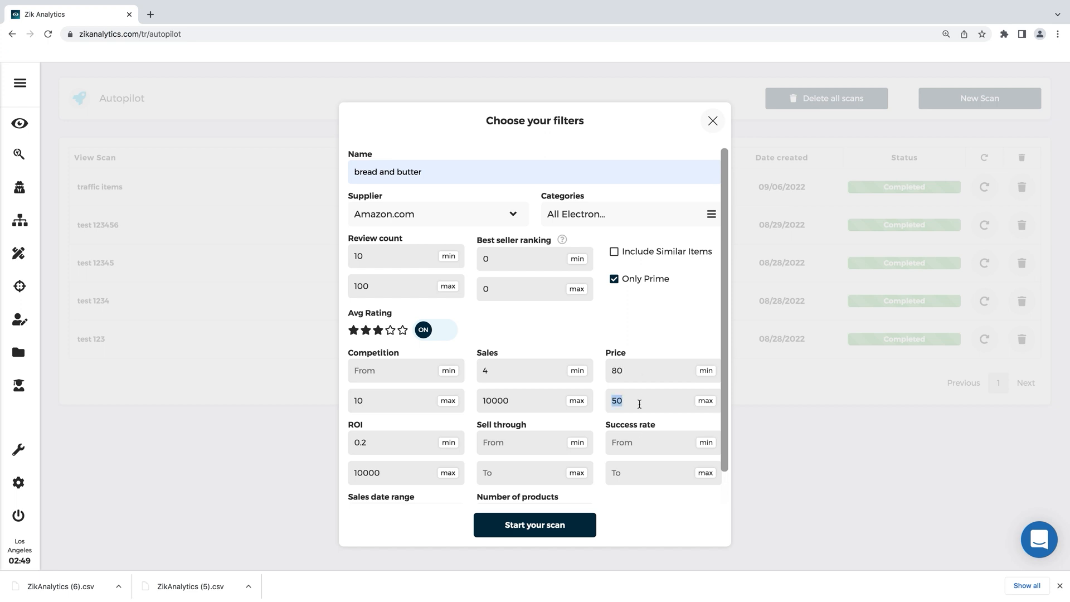
type("150")
left_click(663, 370)
type("20")
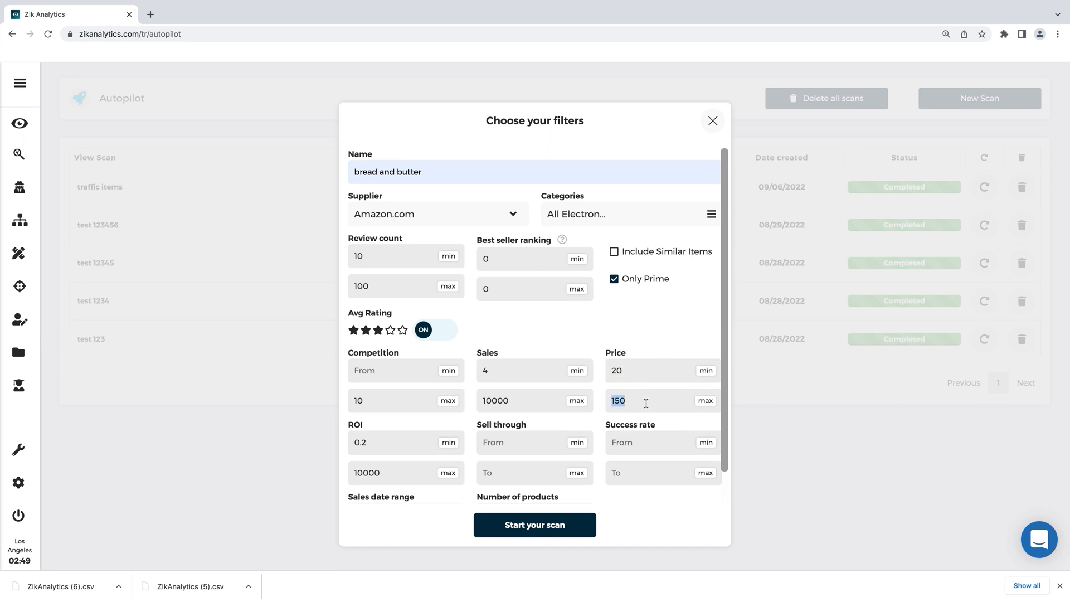
type("5")
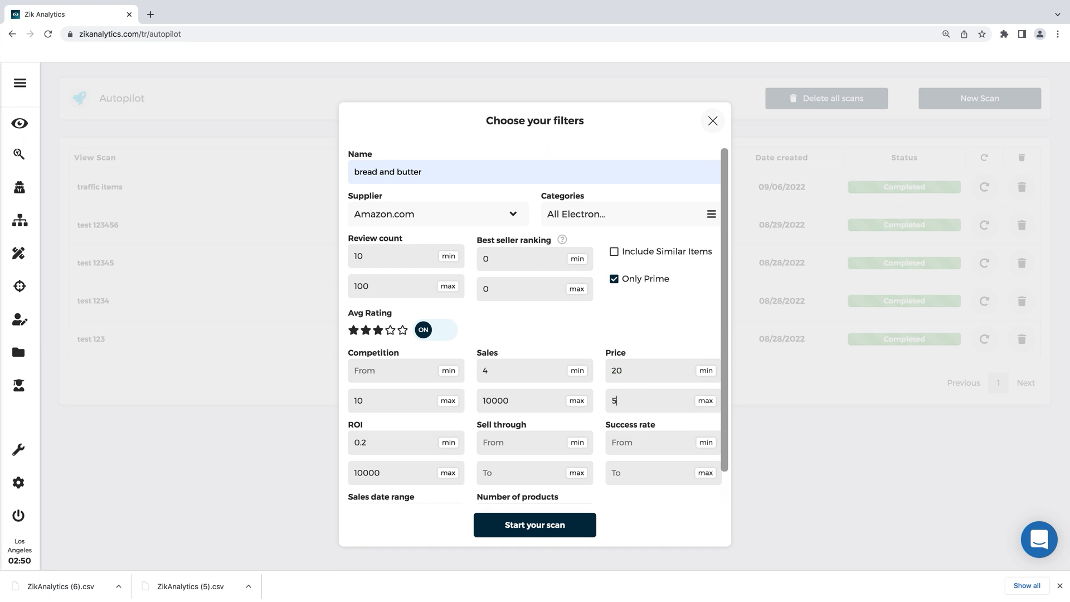
type("0")
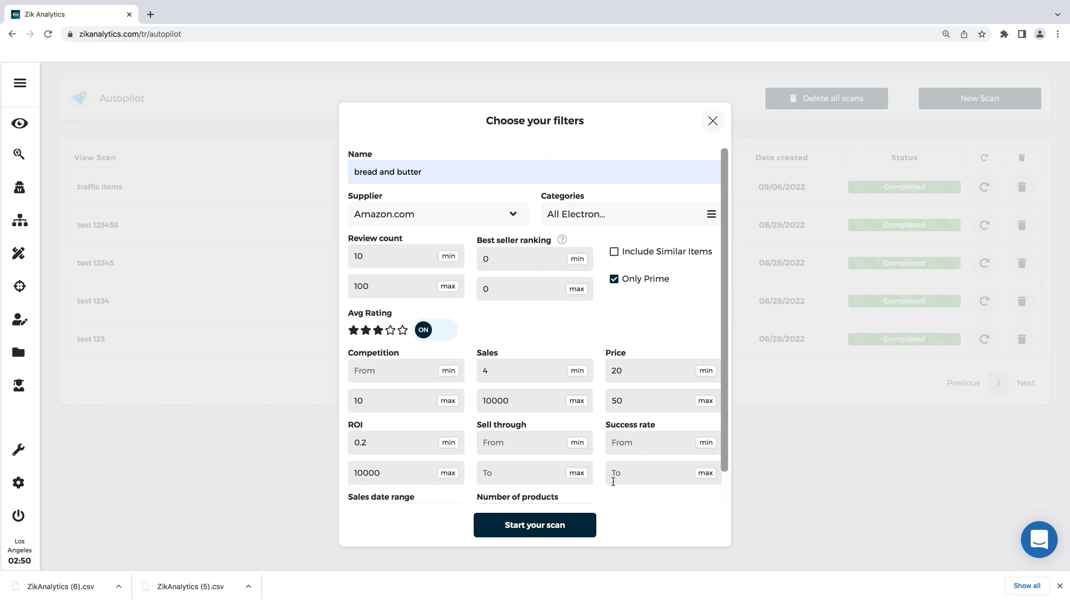
scroll("down", 3)
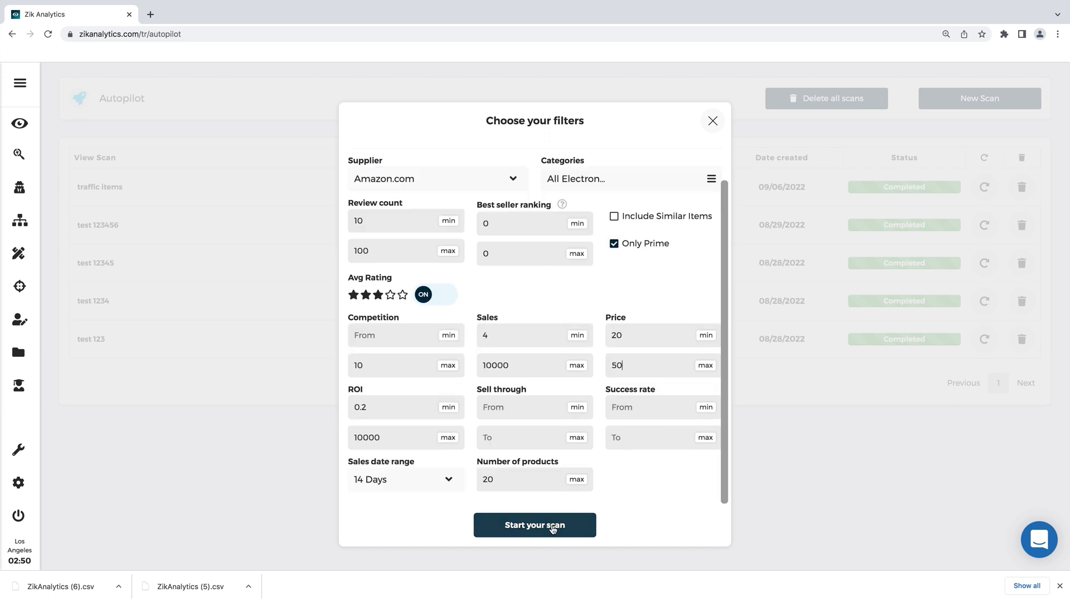
left_click(535, 525)
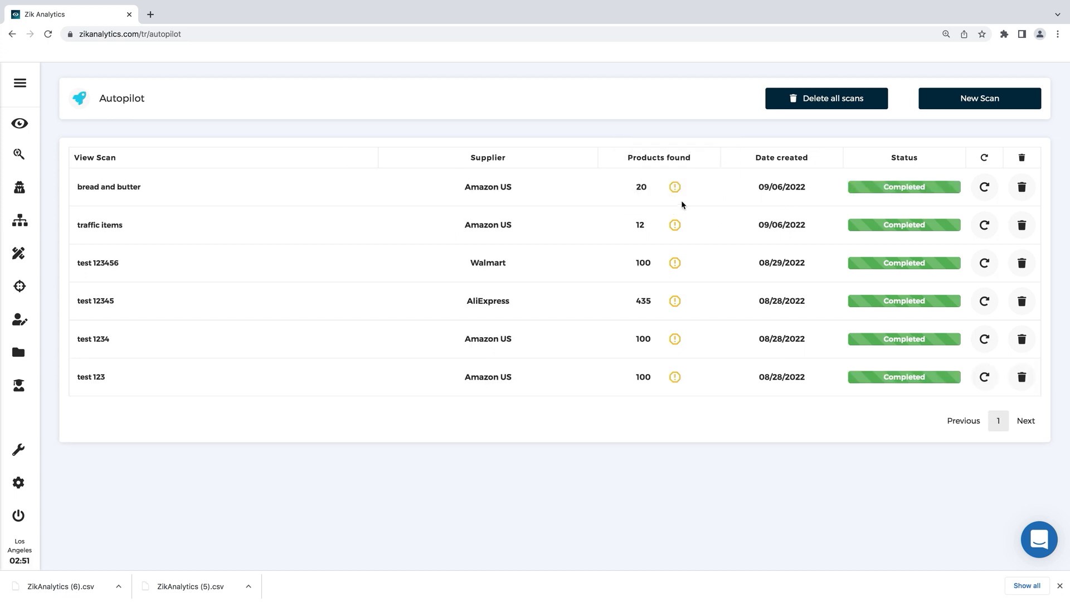
mouse_move(646, 187)
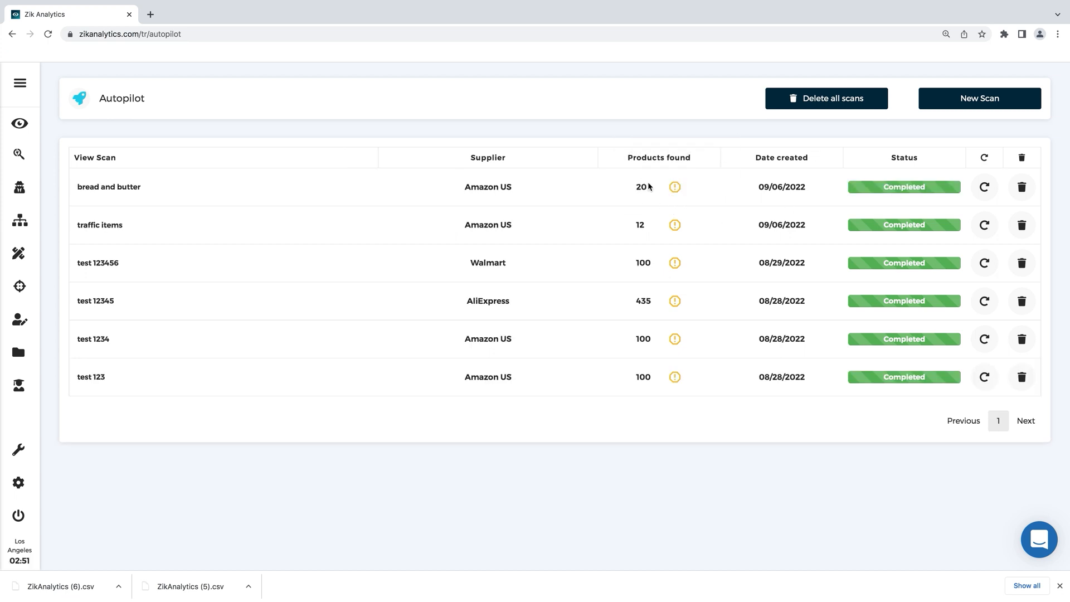
mouse_move(535, 180)
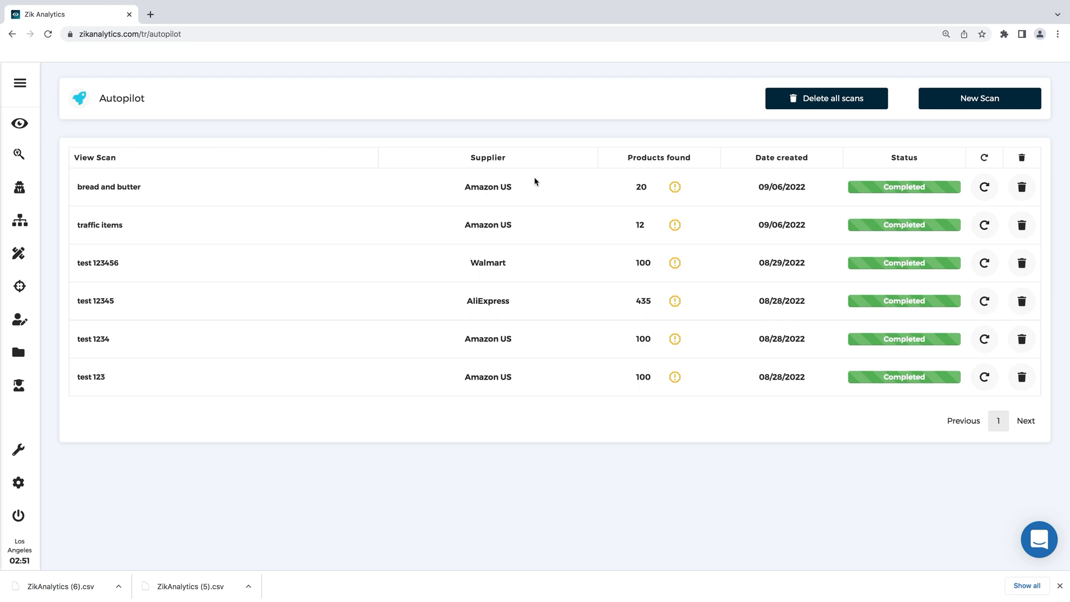
mouse_move(464, 189)
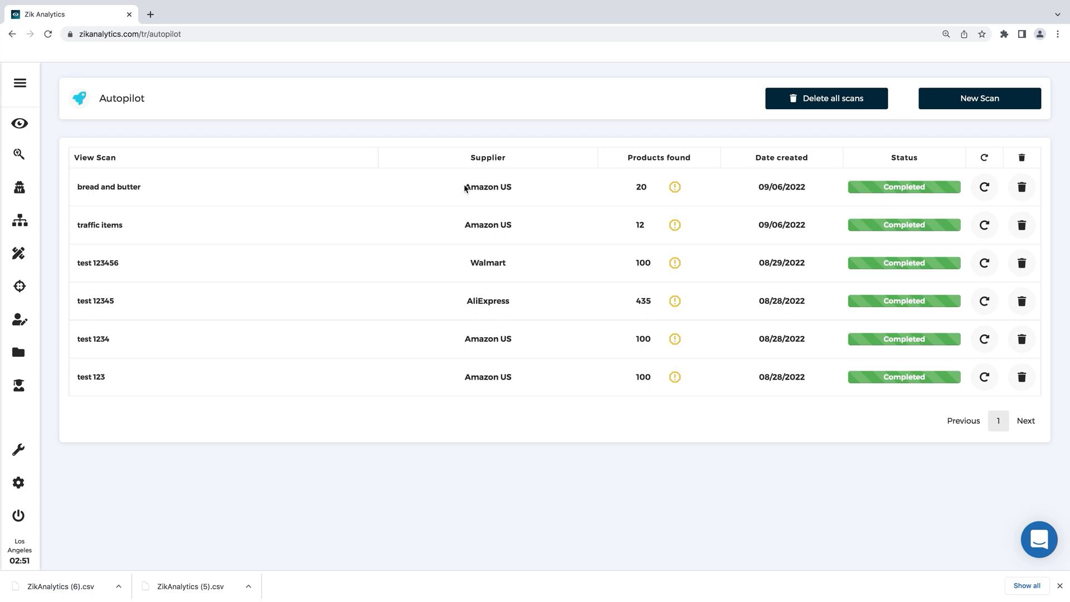
View the 'bread and butter' scan's results table from the View Scan column
left_click(109, 186)
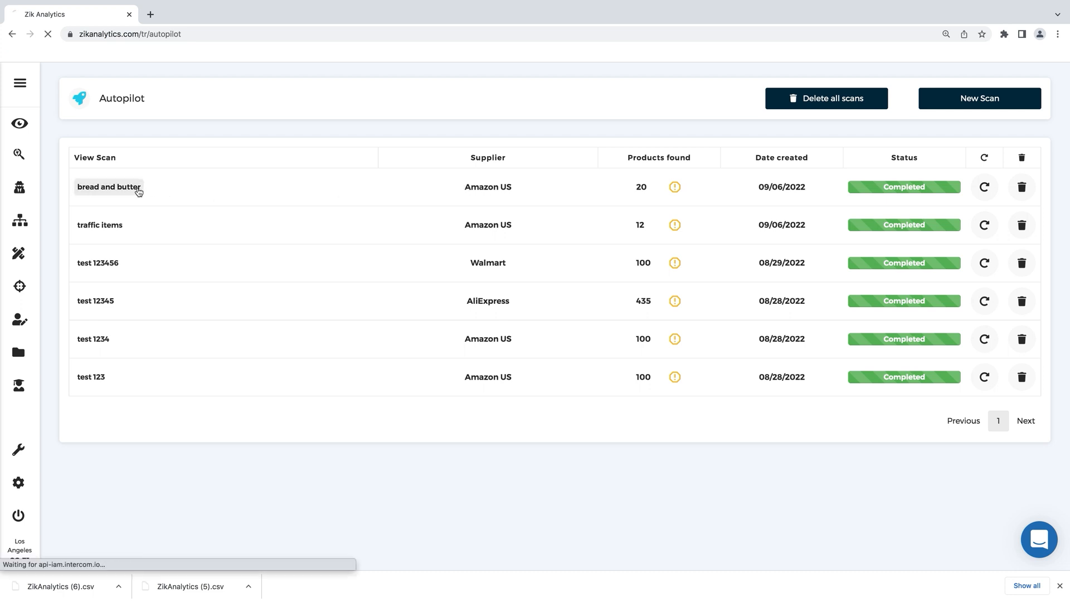
left_click(108, 187)
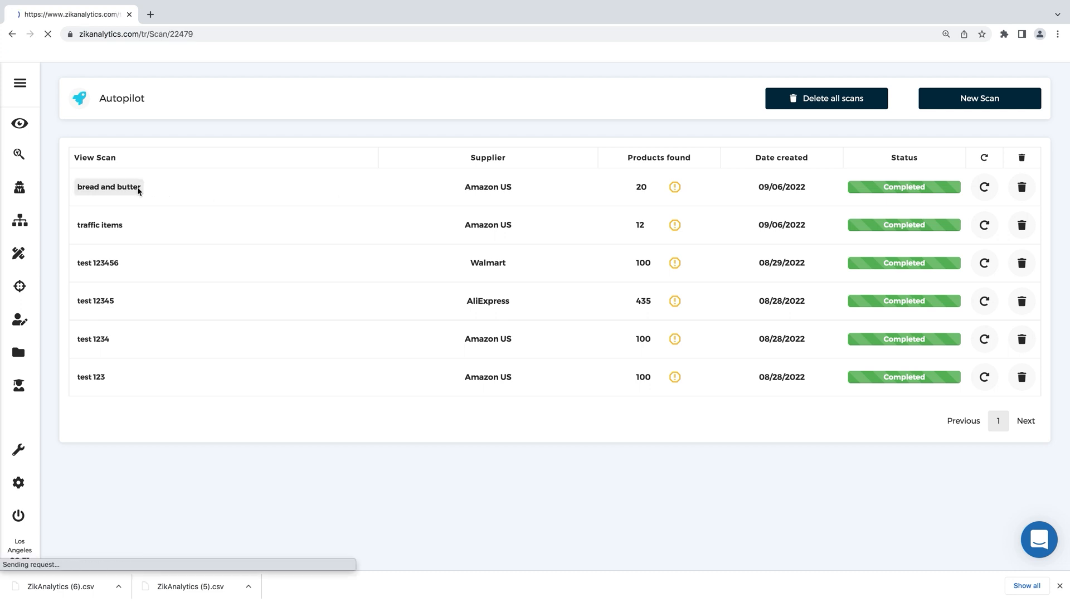
left_click(107, 188)
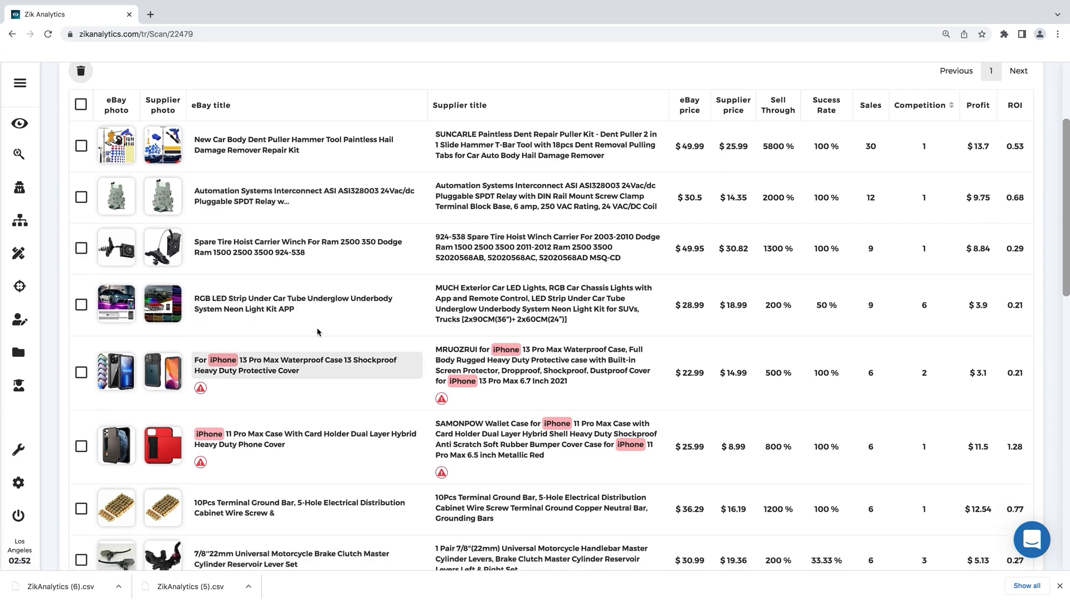